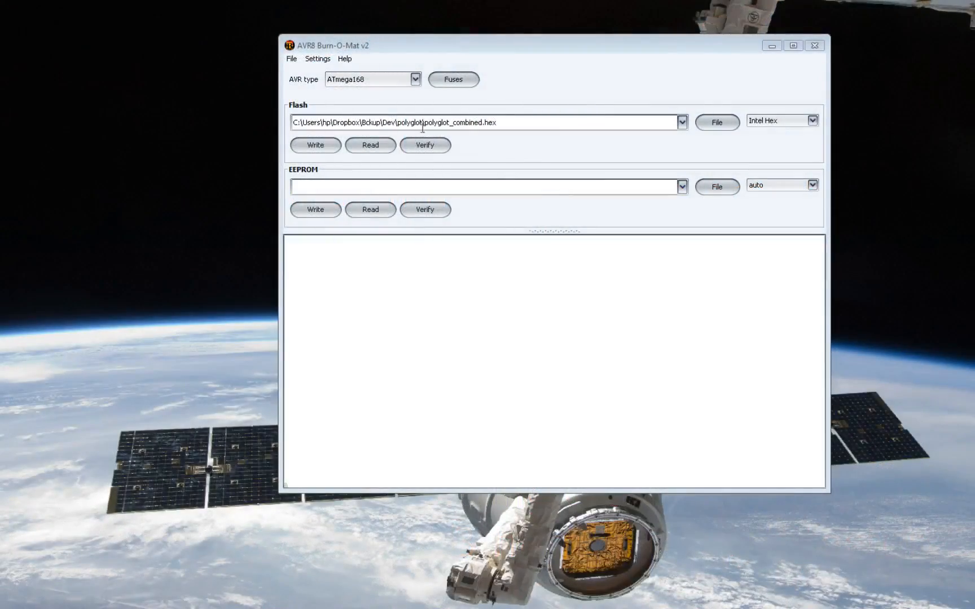
Step: Load polyglot_combined.hex in AVR Burn-O-Mat and bring up the ST-LINK Target menu
{"action": "left_click", "coordinate": [315, 144]}
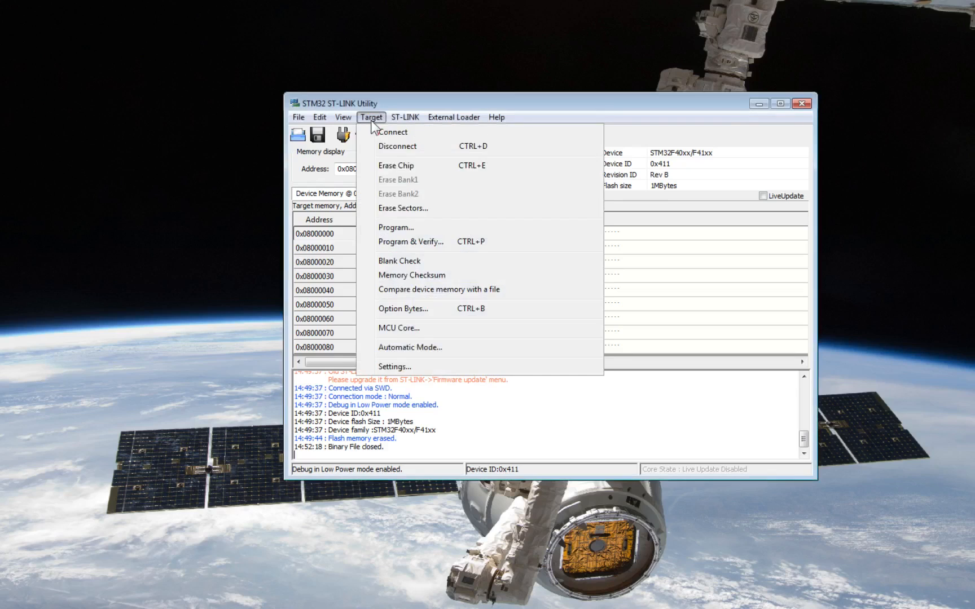
{"action": "left_click", "coordinate": [395, 227]}
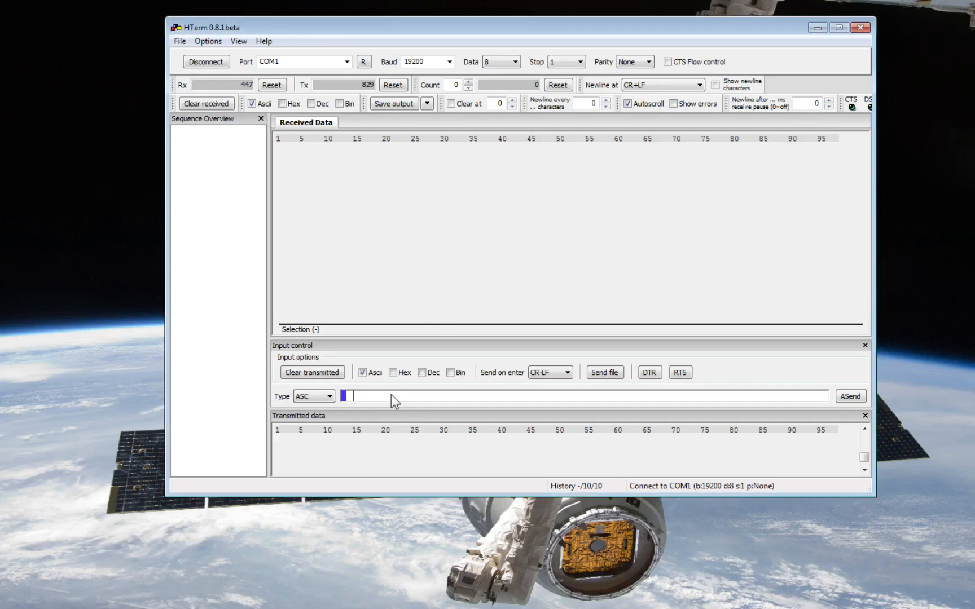
Step: Send K to the DS89C450 loader and pick polyglot_combined.hex in the Send file dialog
{"action": "type", "text": "K"}
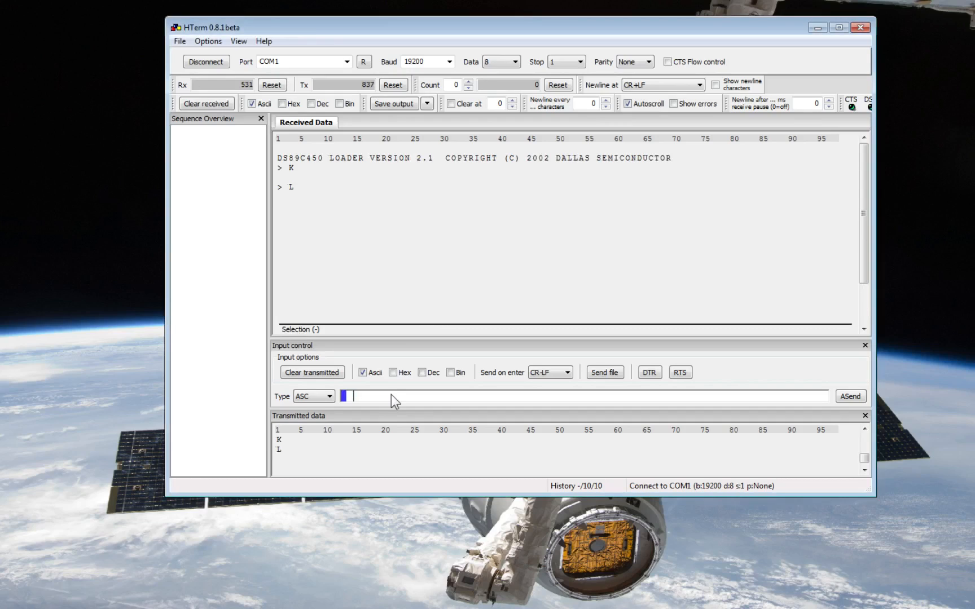
{"action": "left_click", "coordinate": [602, 372]}
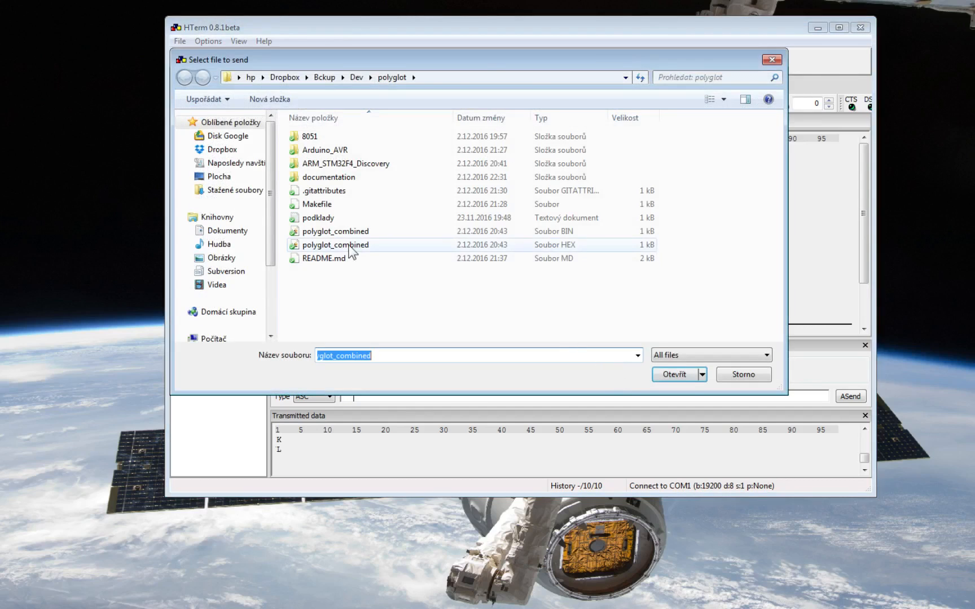
{"action": "left_click", "coordinate": [673, 375]}
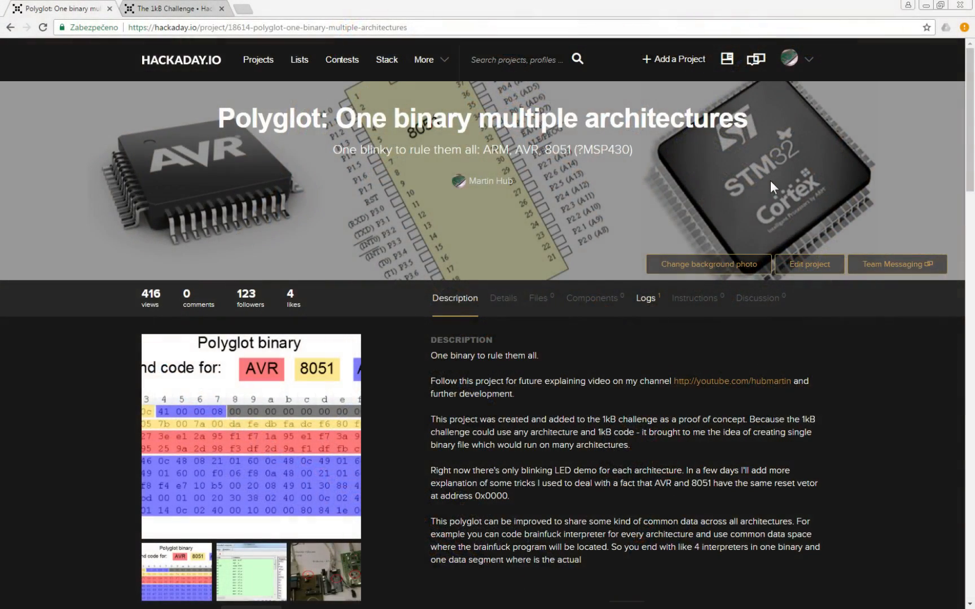
{"action": "mouse_move", "coordinate": [132, 69]}
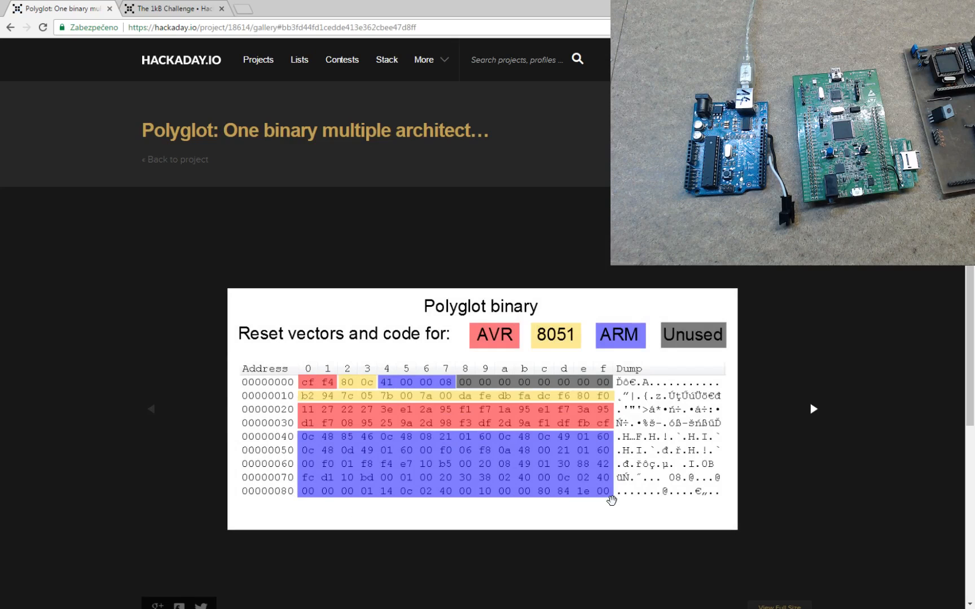
{"action": "mouse_move", "coordinate": [490, 464]}
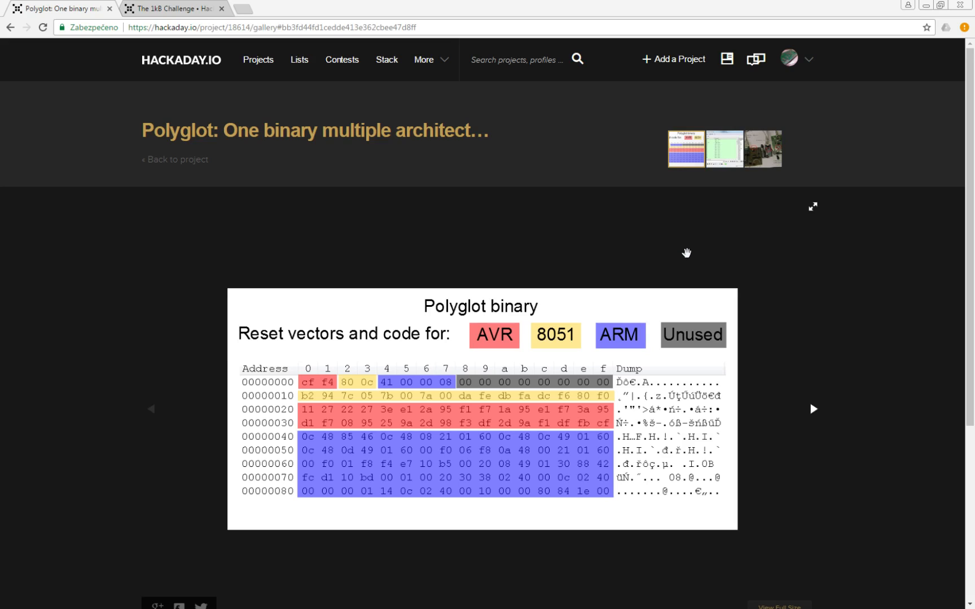
{"action": "mouse_move", "coordinate": [526, 313]}
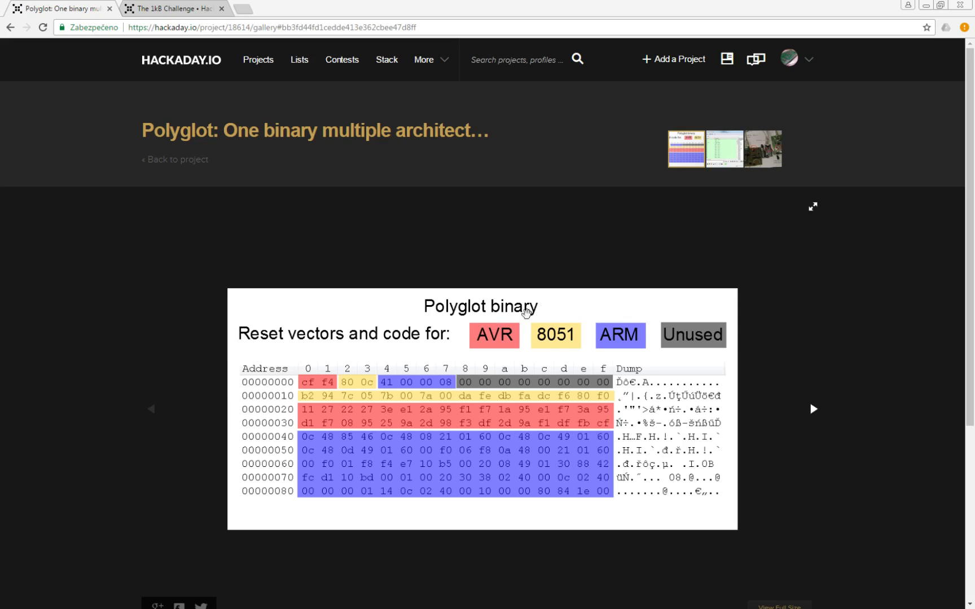
{"action": "mouse_move", "coordinate": [596, 321]}
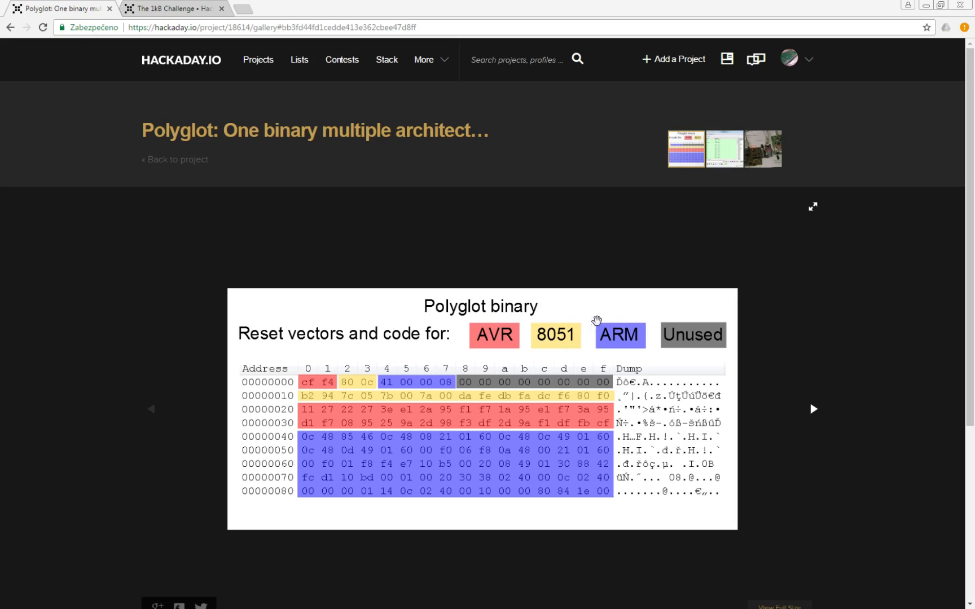
{"action": "mouse_move", "coordinate": [591, 314]}
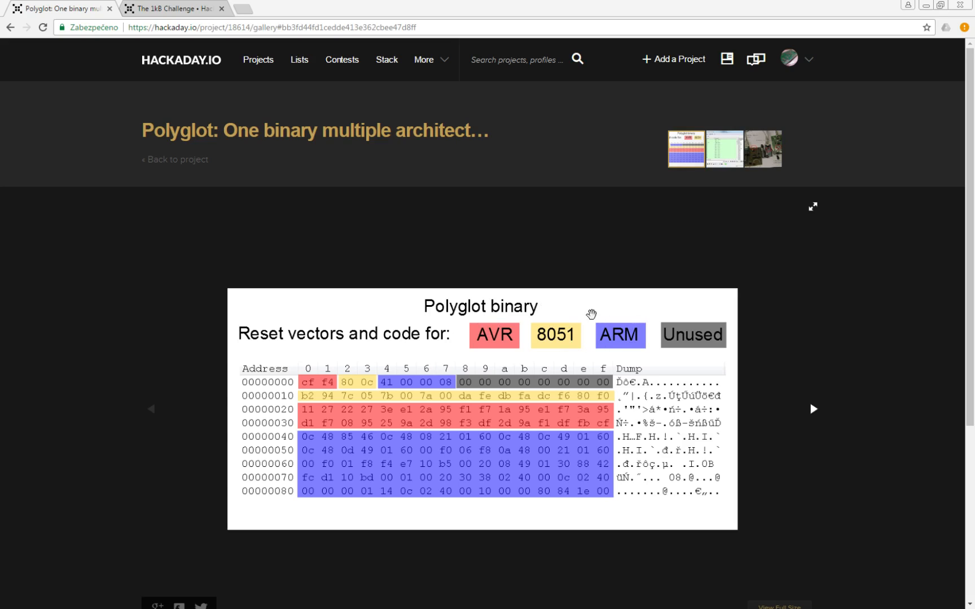
{"action": "mouse_move", "coordinate": [637, 323]}
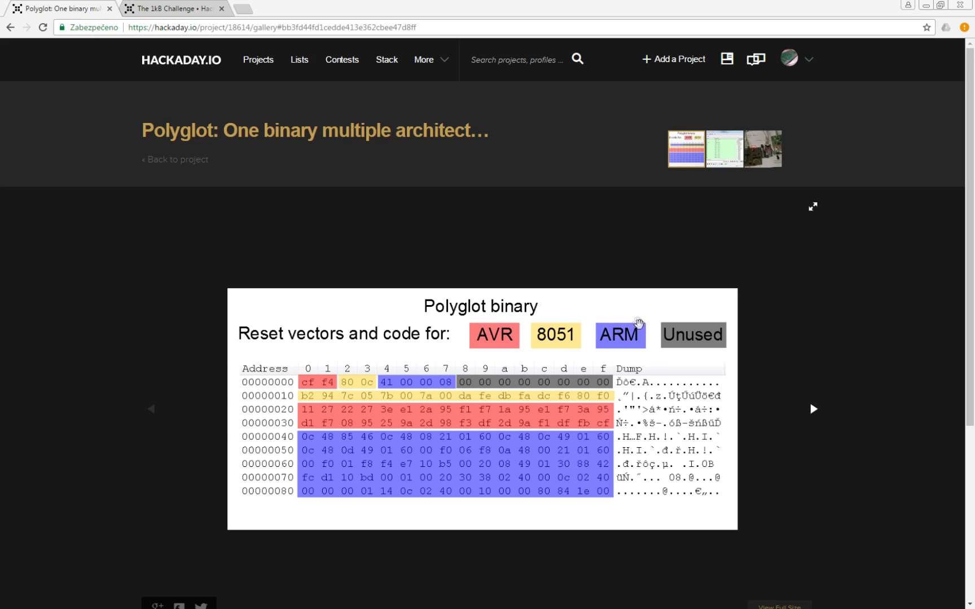
{"action": "mouse_move", "coordinate": [651, 343]}
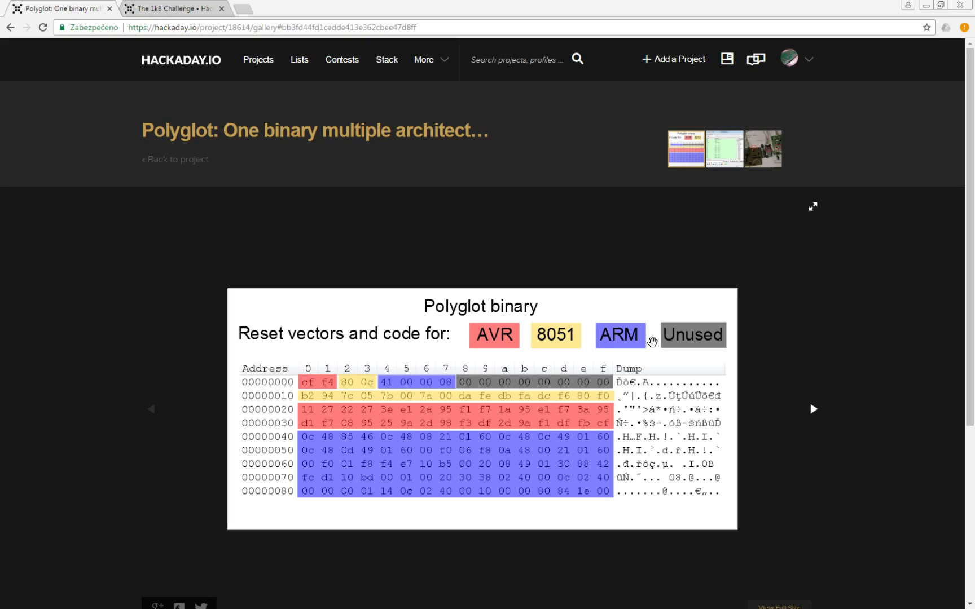
{"action": "mouse_move", "coordinate": [496, 301]}
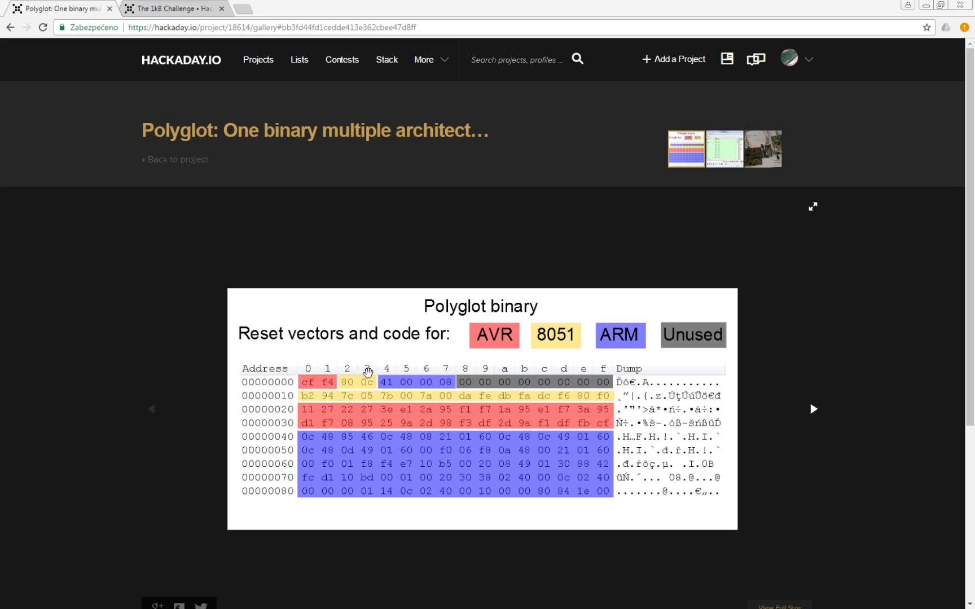
{"action": "mouse_move", "coordinate": [307, 380]}
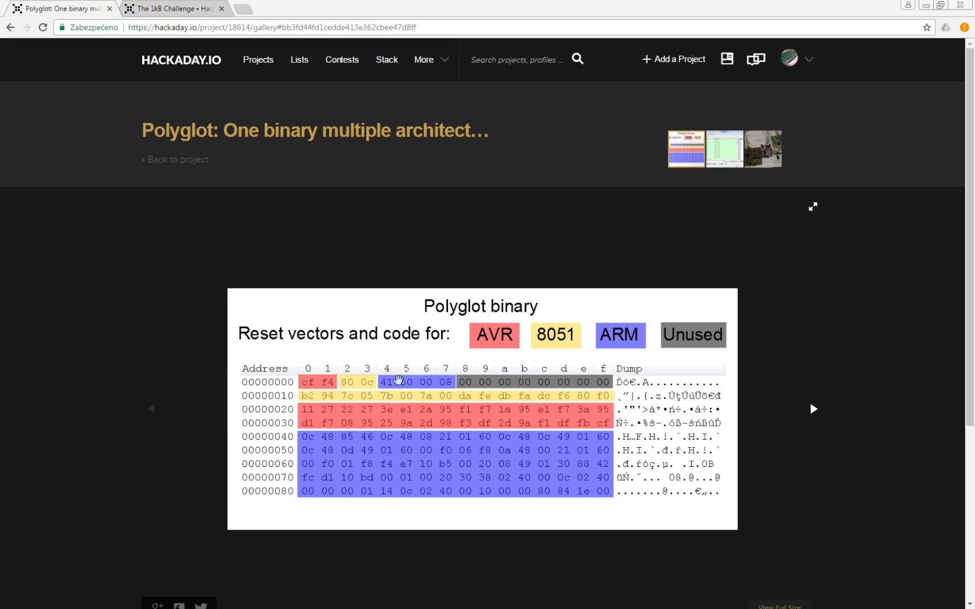
{"action": "mouse_move", "coordinate": [450, 379]}
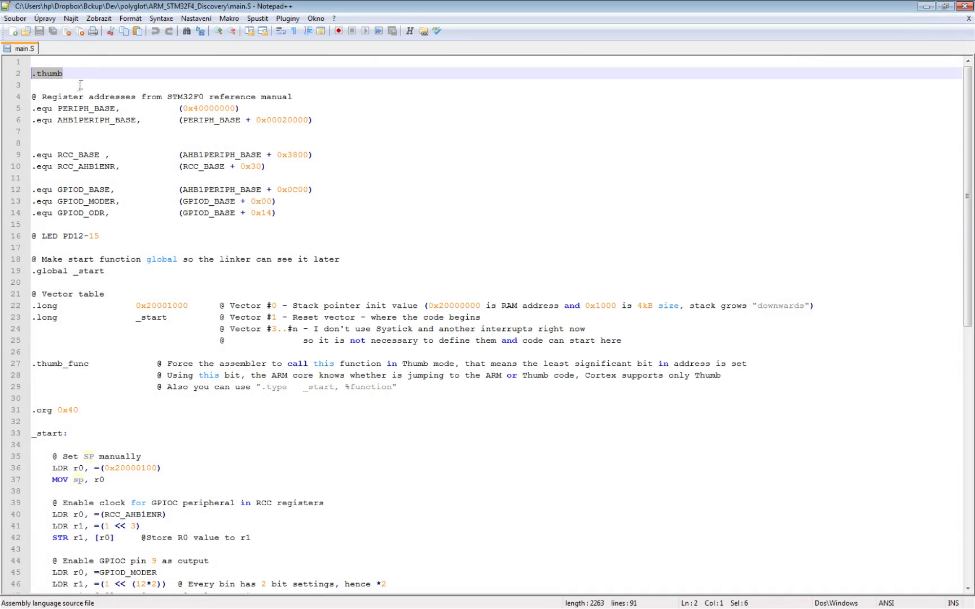
Step: Mark the .thumb directive, stack pointer and reset vector entries, and every _start occurrence
{"action": "left_click_drag", "start_coordinate": [64, 72], "coordinate": [113, 226]}
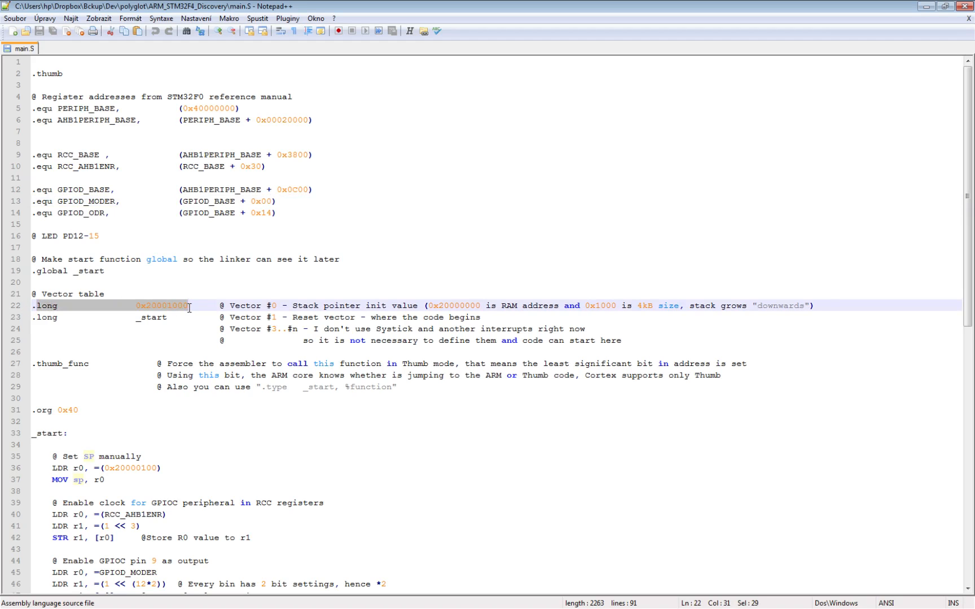
{"action": "left_click", "coordinate": [188, 306]}
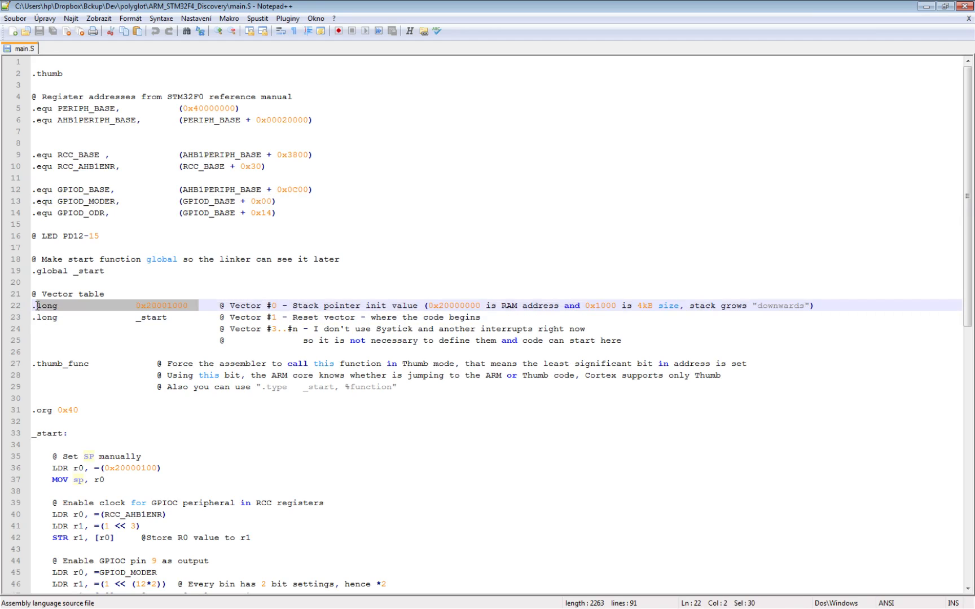
{"action": "left_click", "coordinate": [151, 317]}
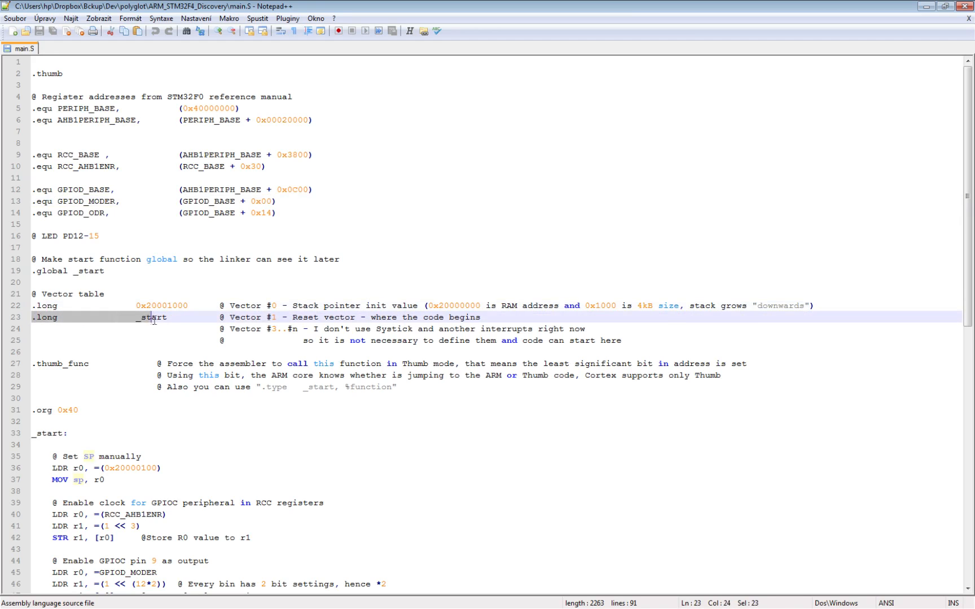
{"action": "left_click", "coordinate": [166, 317]}
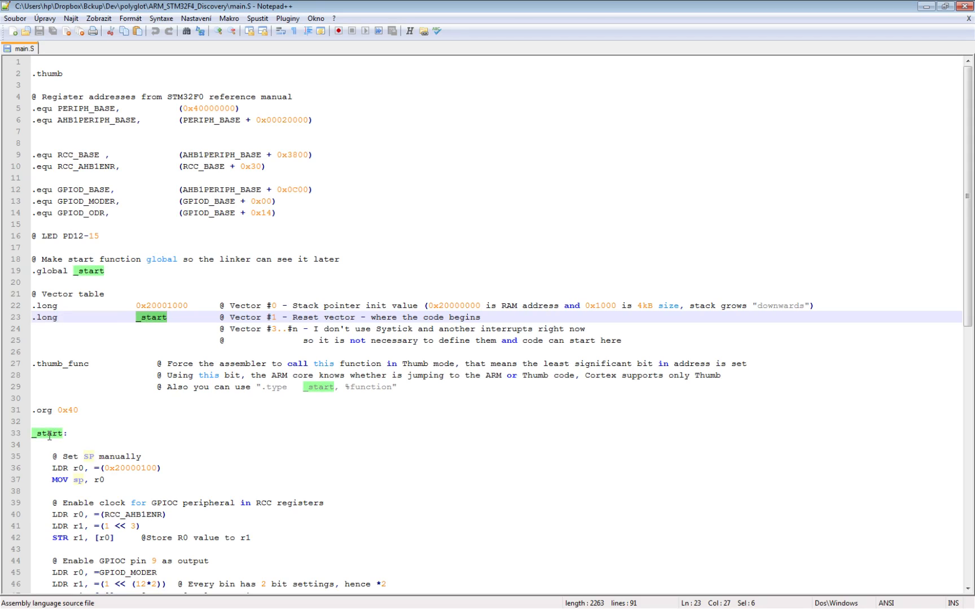
Step: Select the .org 0x40 line (31) and a word on line 35 of the startup code
{"action": "scroll", "scroll_direction": "down", "scroll_amount": 3}
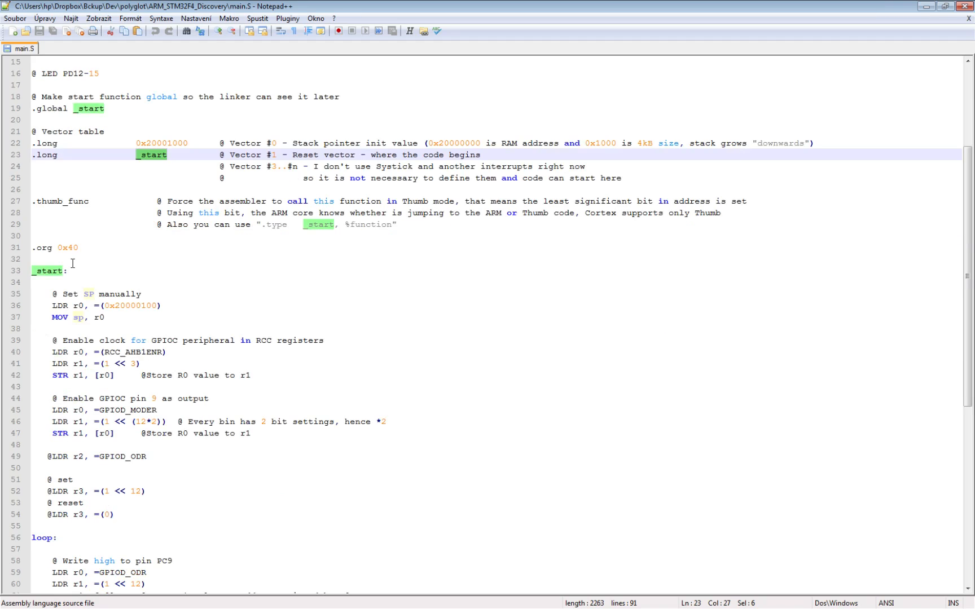
{"action": "left_click", "coordinate": [92, 247]}
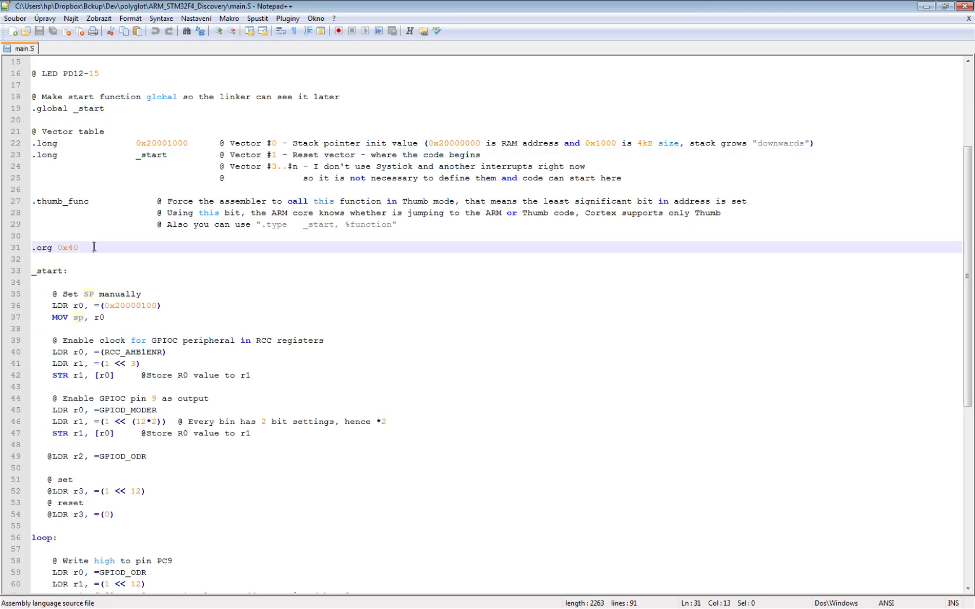
{"action": "triple_click", "coordinate": [44, 247]}
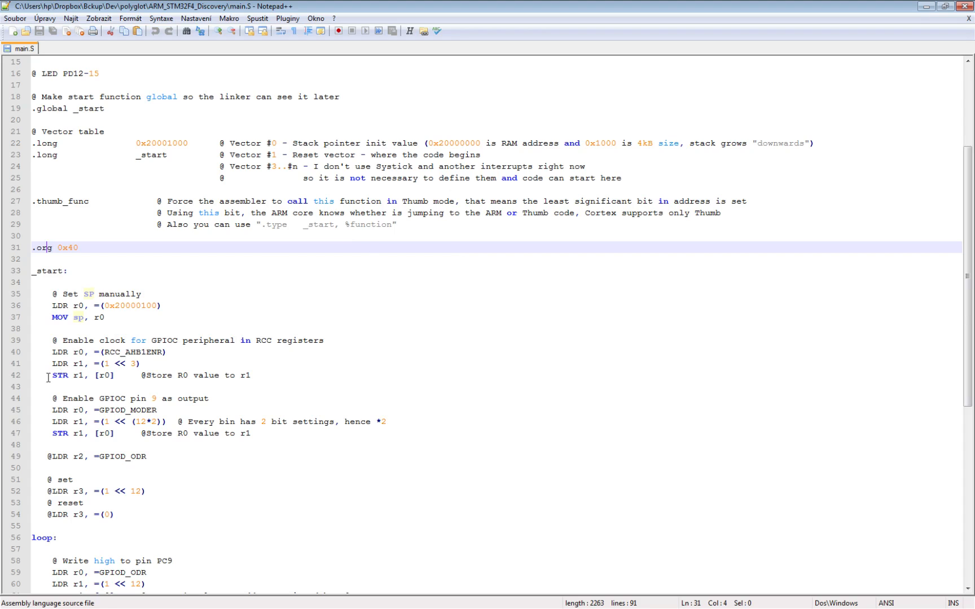
{"action": "scroll", "scroll_direction": "down", "scroll_amount": 3}
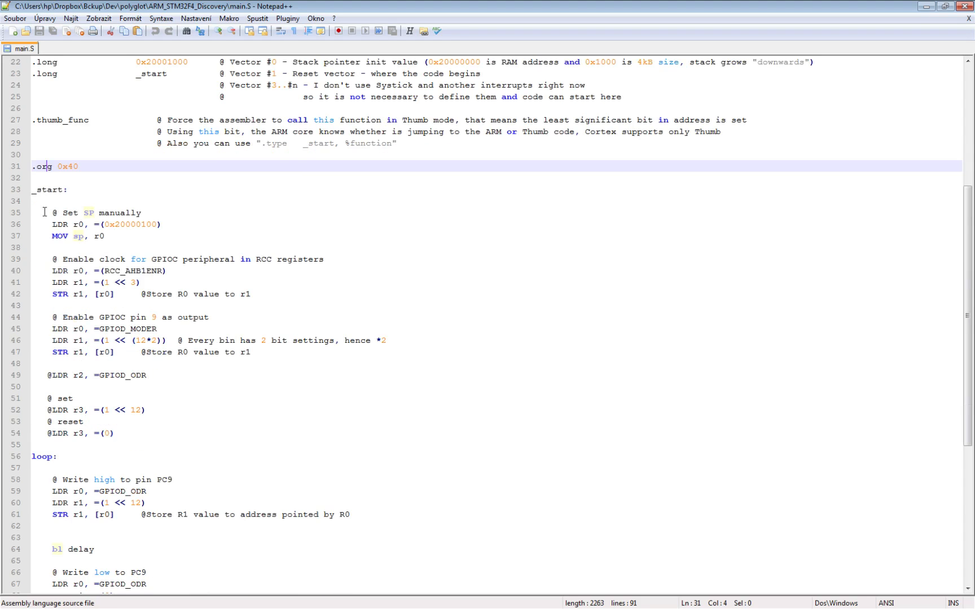
{"action": "double_click", "coordinate": [129, 225]}
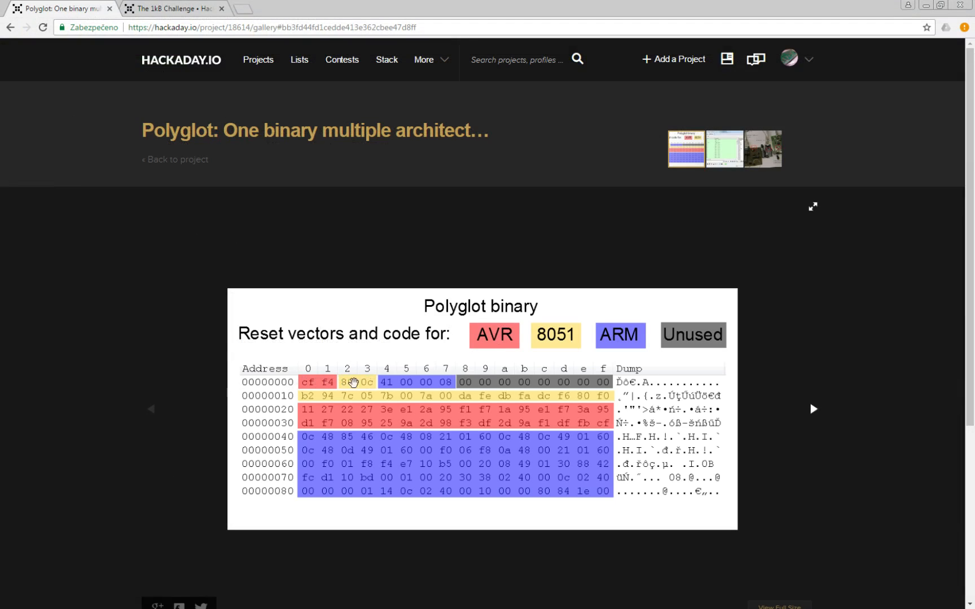
{"action": "mouse_move", "coordinate": [906, 16]}
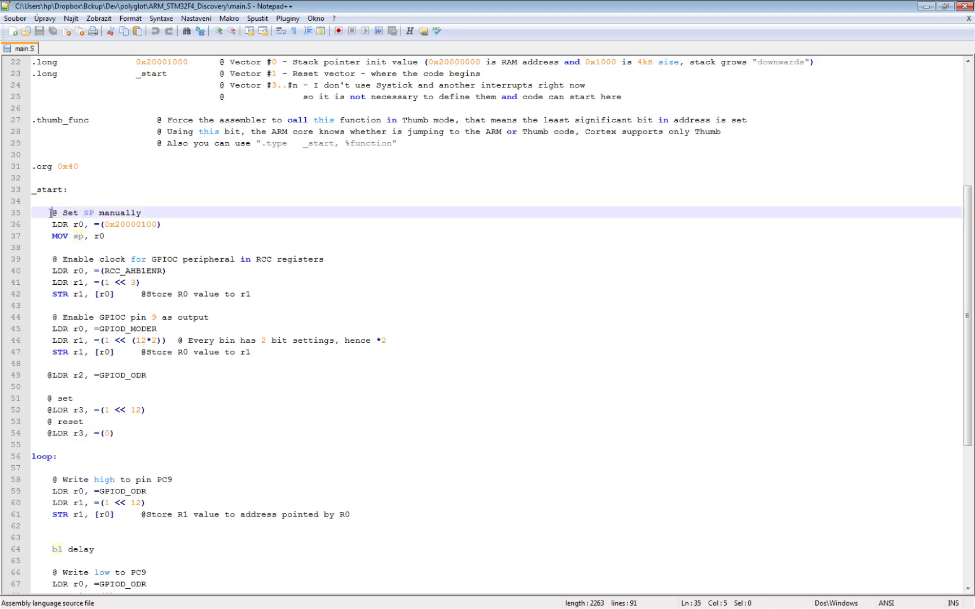
Step: Select the GPIOC clock enable and pin output setup lines, then highlight every loop label use
{"action": "left_click", "coordinate": [54, 259]}
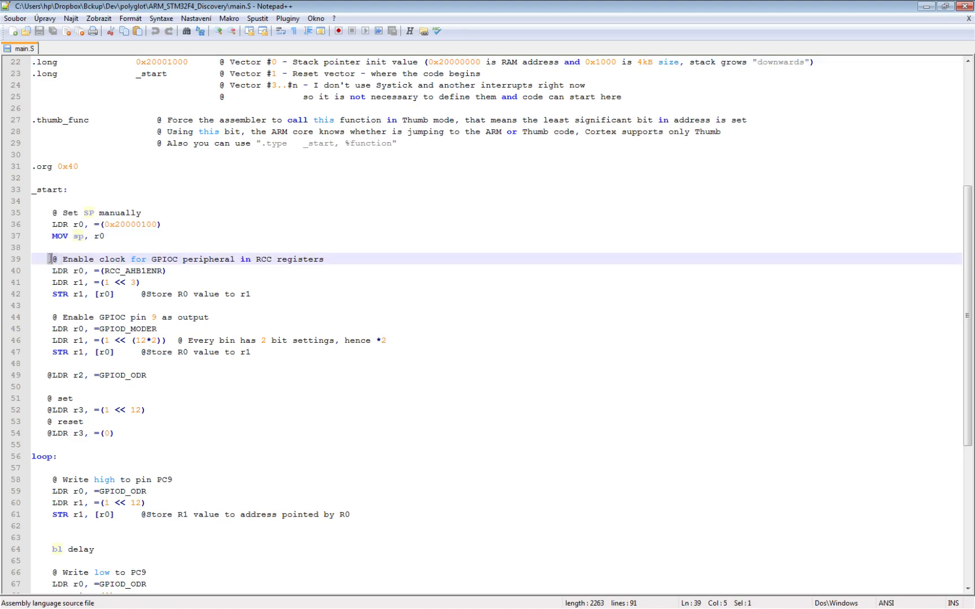
{"action": "left_click_drag", "start_coordinate": [51, 260], "coordinate": [251, 294]}
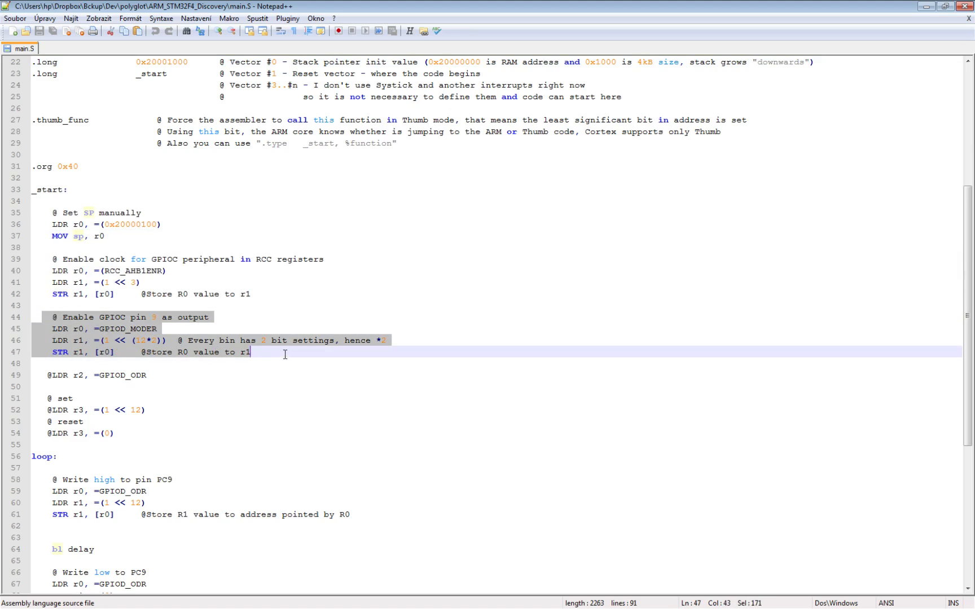
{"action": "scroll", "scroll_direction": "down", "scroll_amount": 3}
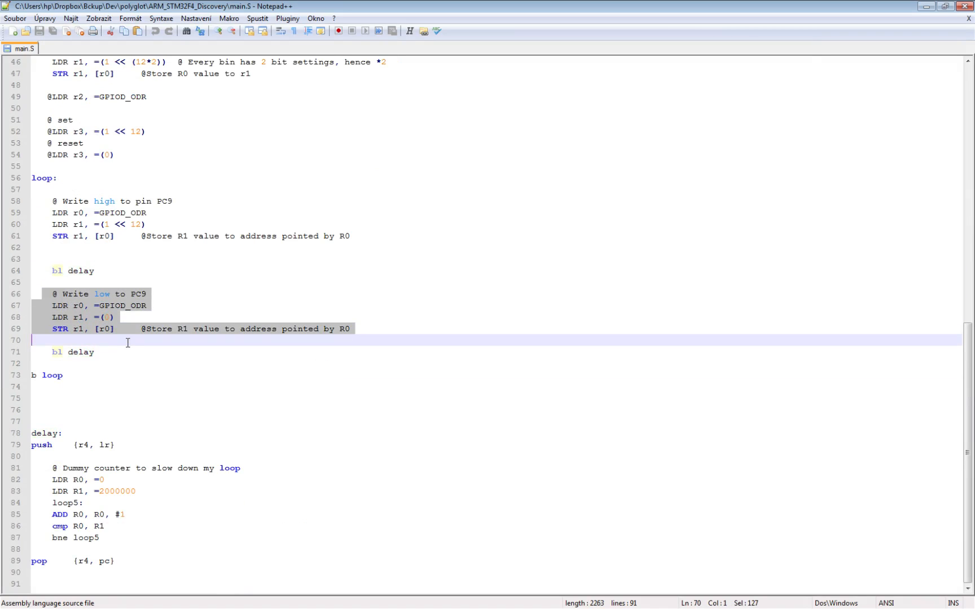
{"action": "double_click", "coordinate": [52, 375]}
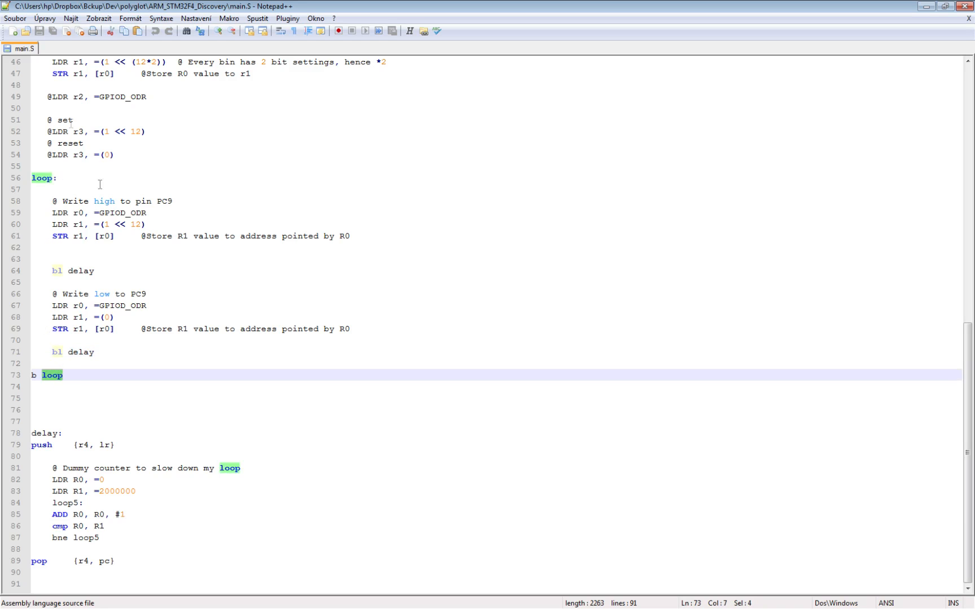
{"action": "double_click", "coordinate": [42, 444]}
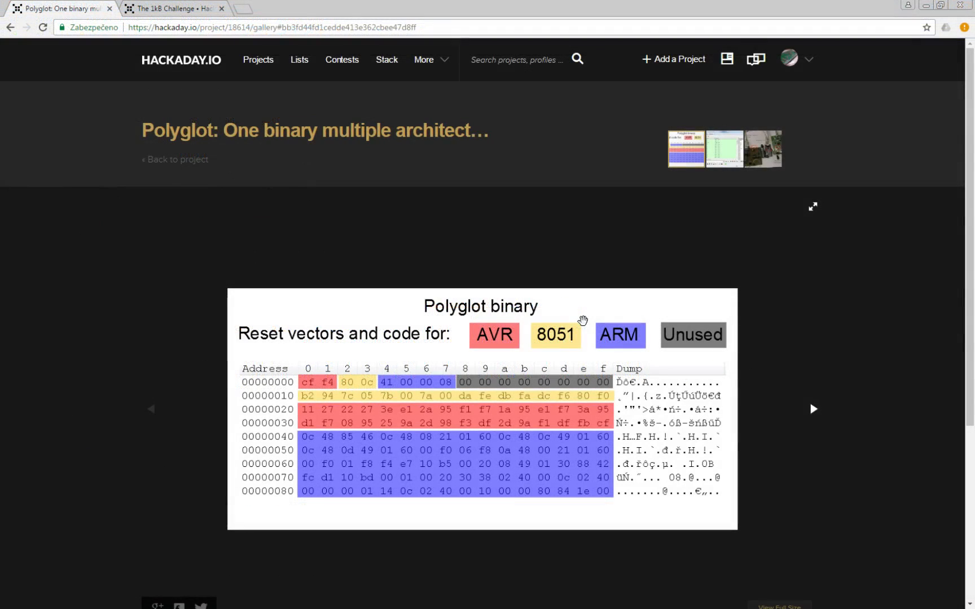
{"action": "mouse_move", "coordinate": [606, 333]}
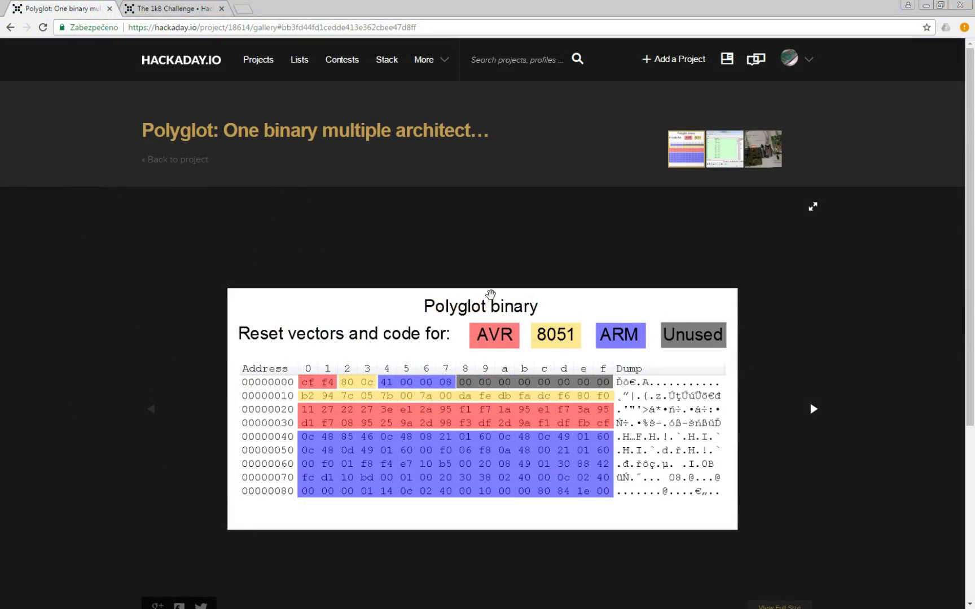
{"action": "mouse_move", "coordinate": [292, 377]}
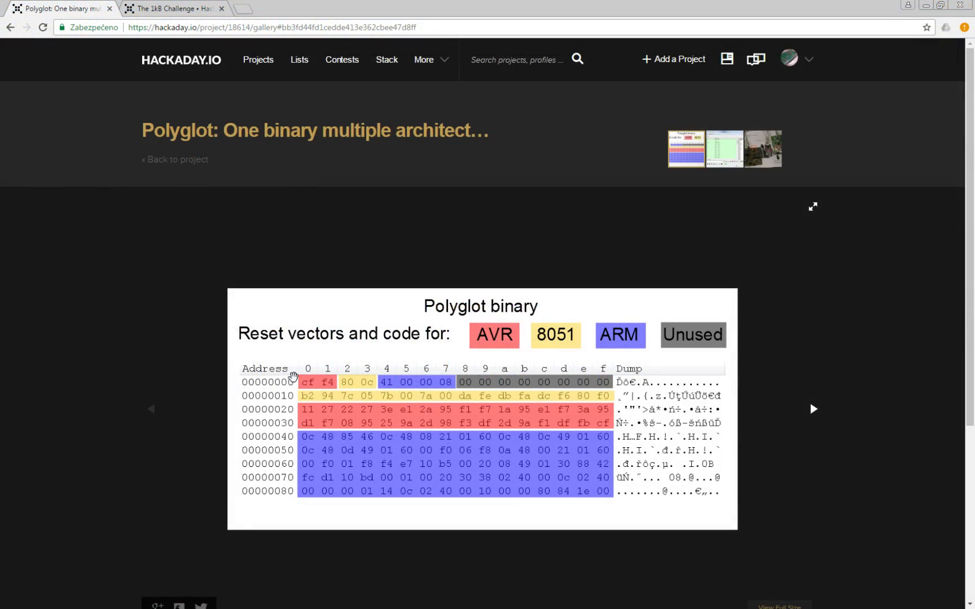
{"action": "mouse_move", "coordinate": [526, 344]}
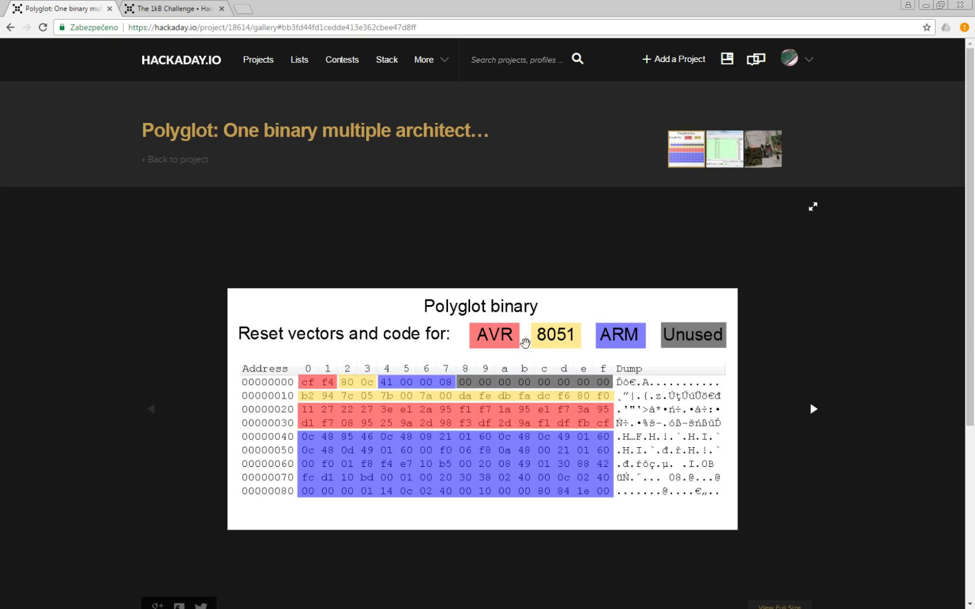
{"action": "mouse_move", "coordinate": [342, 349]}
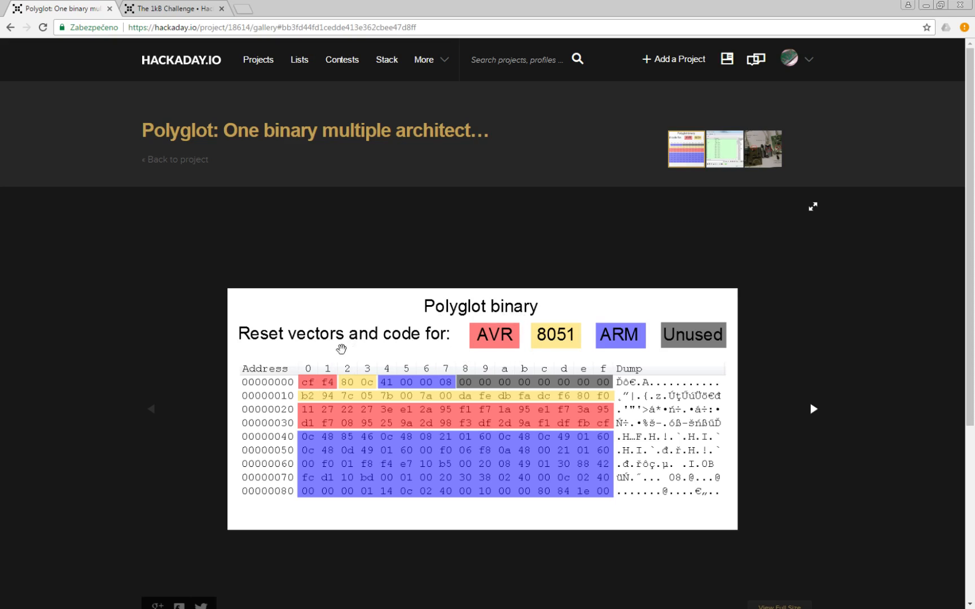
{"action": "mouse_move", "coordinate": [305, 376]}
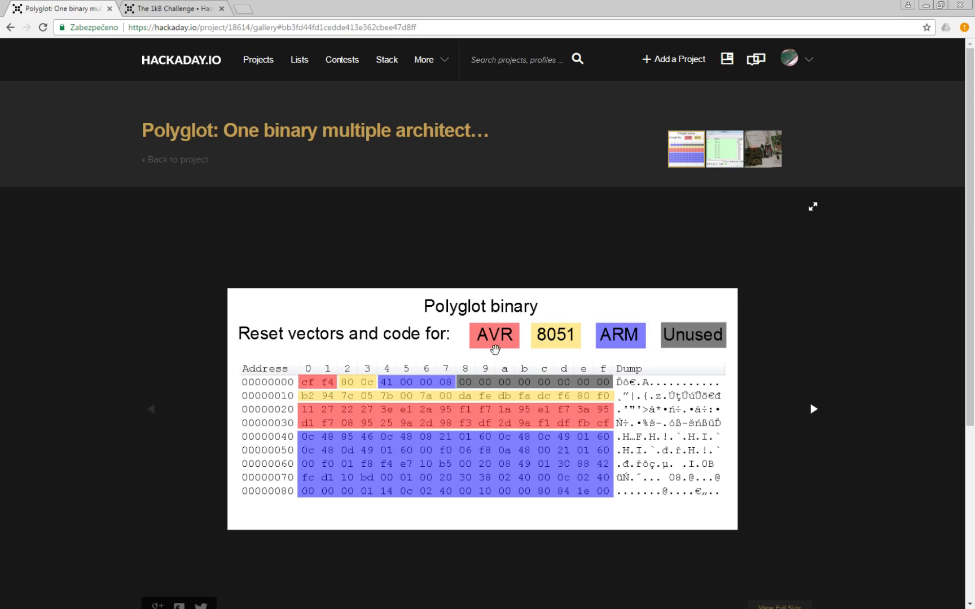
{"action": "mouse_move", "coordinate": [342, 382]}
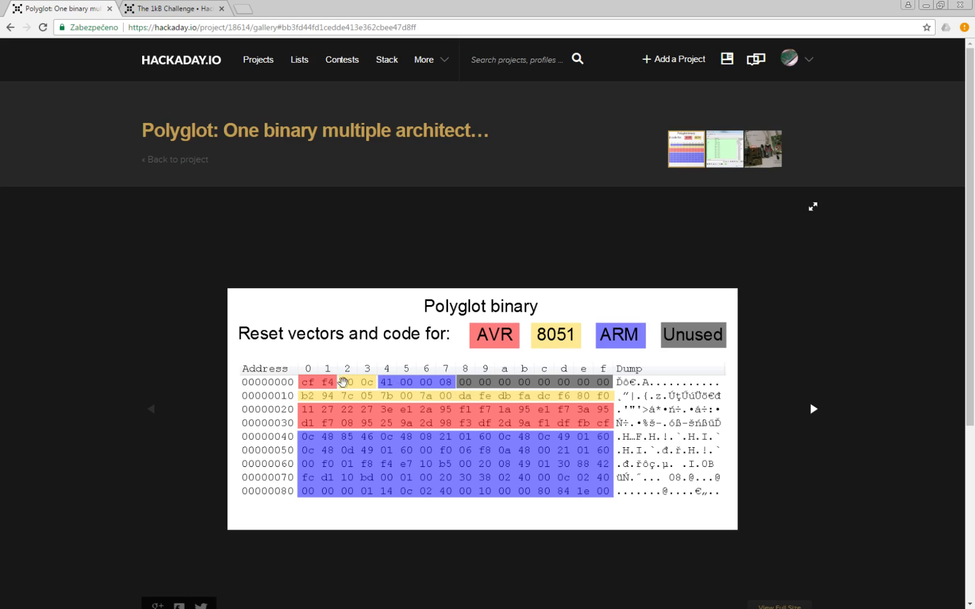
{"action": "mouse_move", "coordinate": [306, 381]}
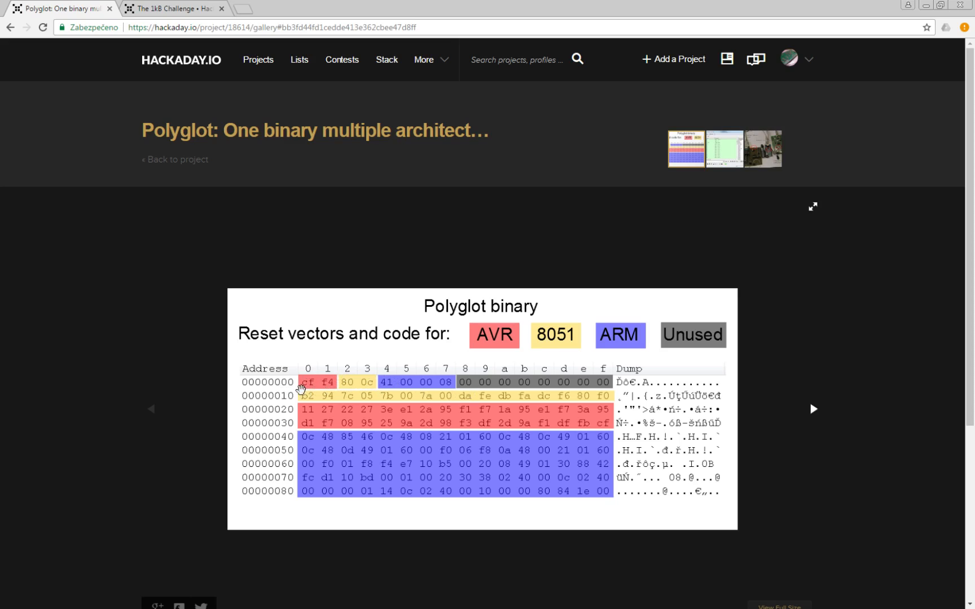
{"action": "mouse_move", "coordinate": [318, 384]}
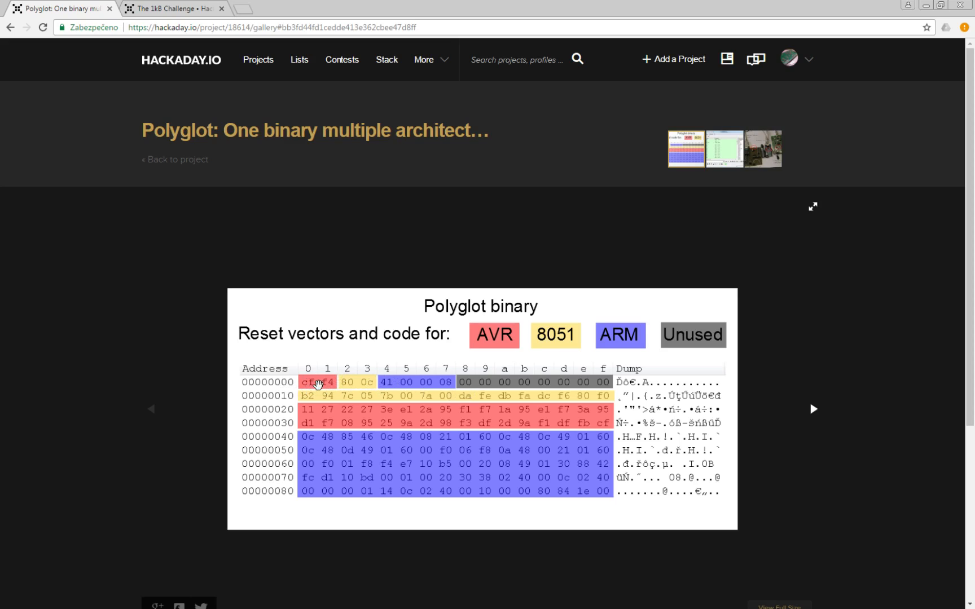
{"action": "mouse_move", "coordinate": [364, 354]}
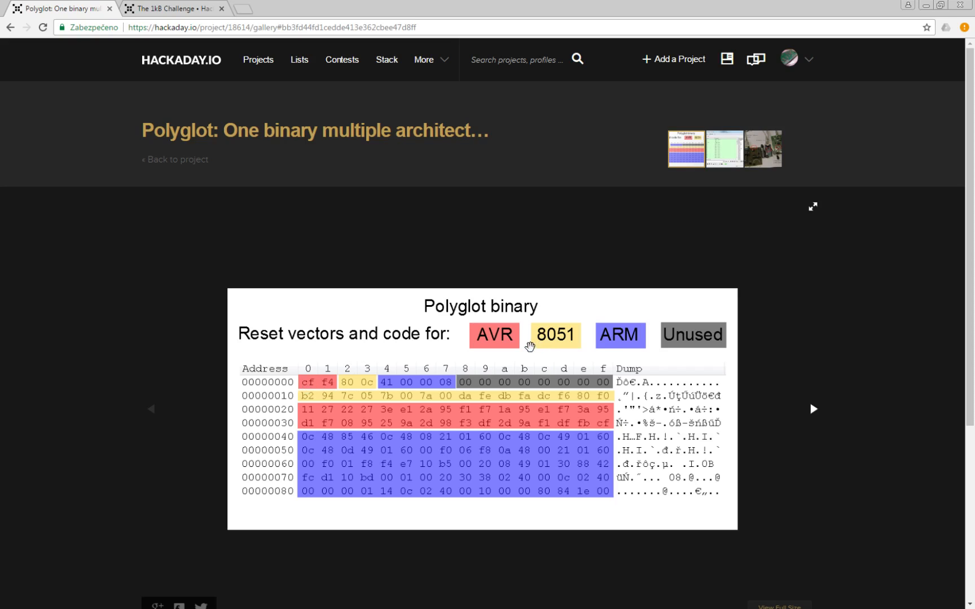
{"action": "mouse_move", "coordinate": [575, 346]}
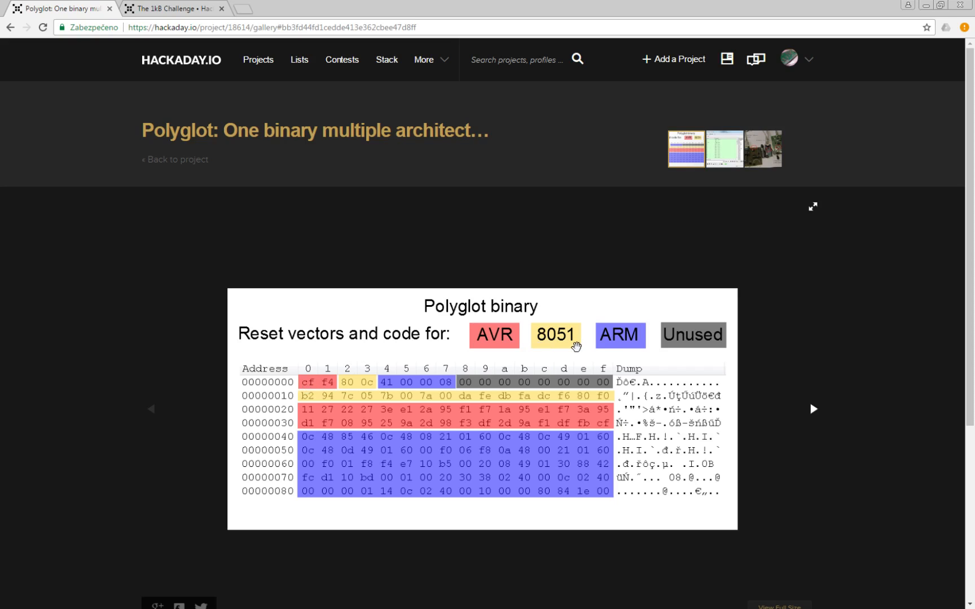
{"action": "mouse_move", "coordinate": [283, 381]}
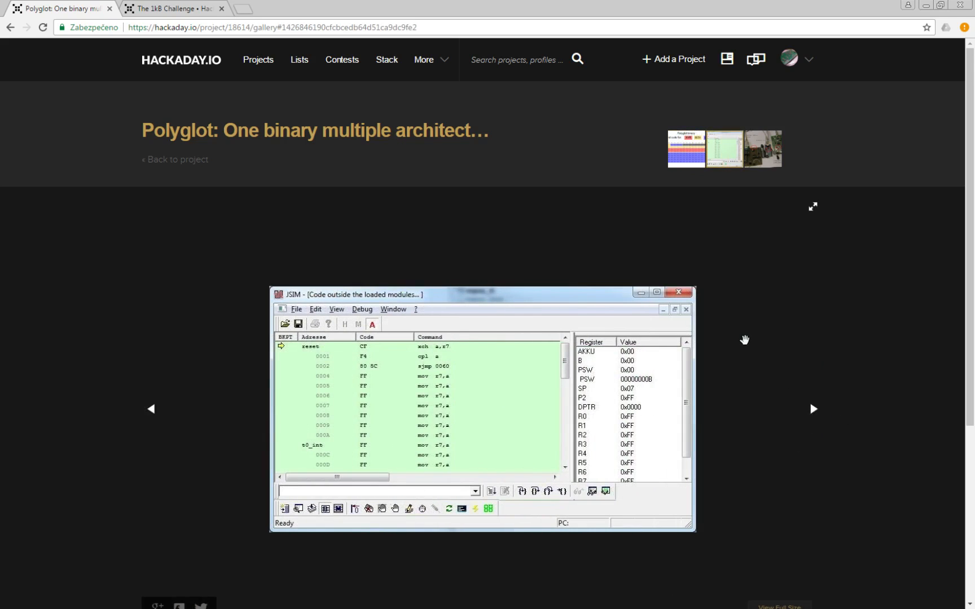
{"action": "mouse_move", "coordinate": [818, 412]}
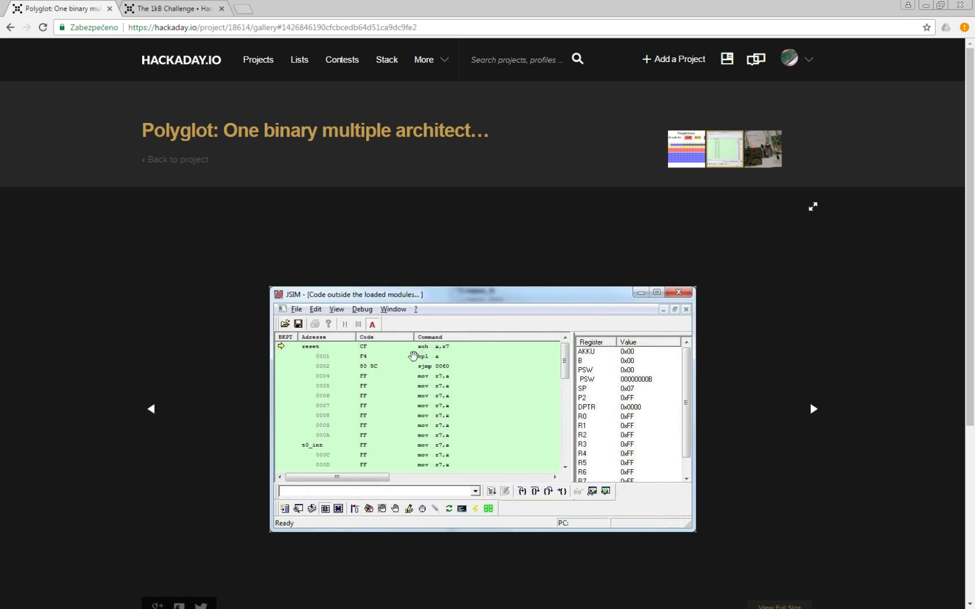
{"action": "mouse_move", "coordinate": [363, 354]}
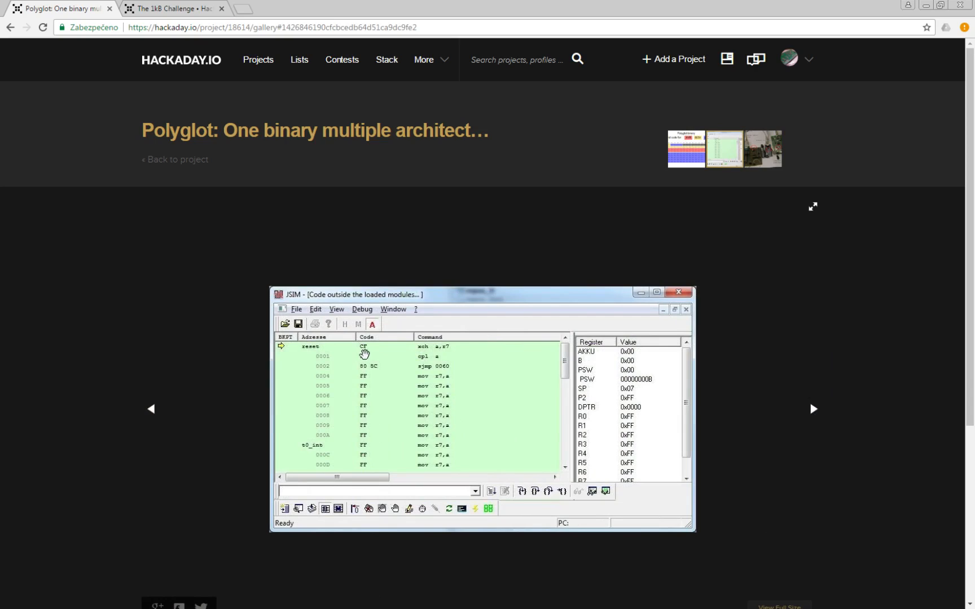
{"action": "mouse_move", "coordinate": [379, 354]}
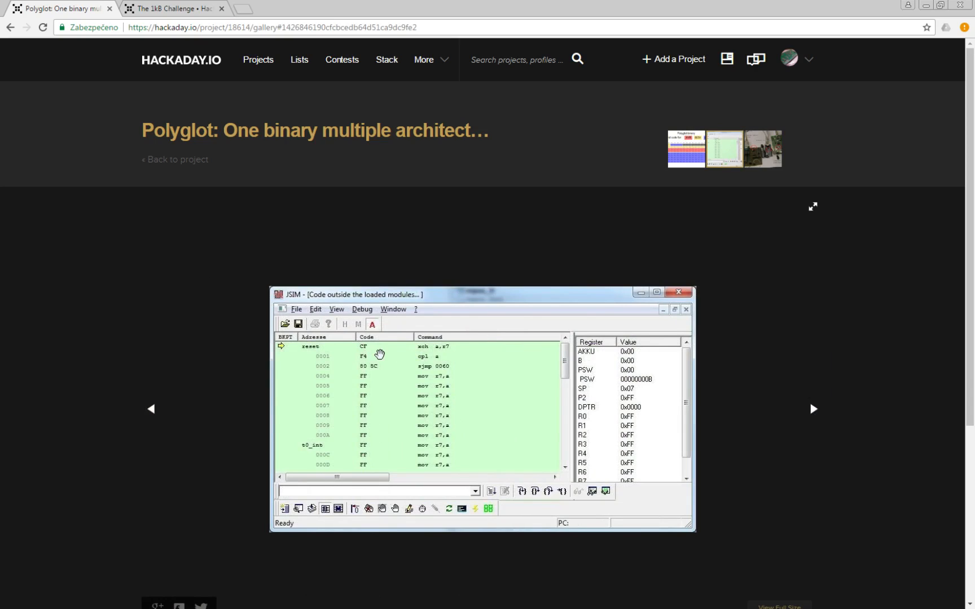
{"action": "mouse_move", "coordinate": [436, 356]}
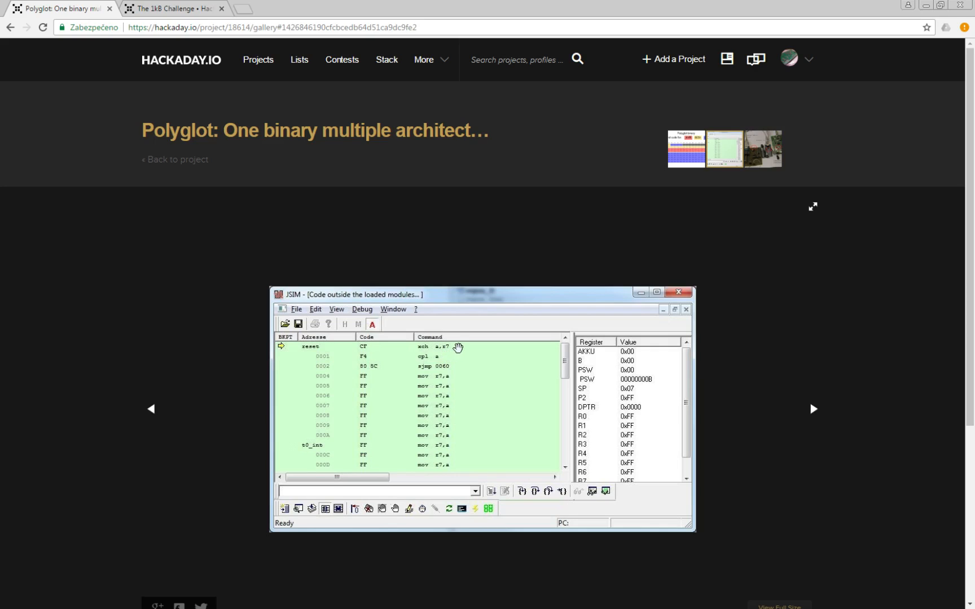
{"action": "mouse_move", "coordinate": [437, 355]}
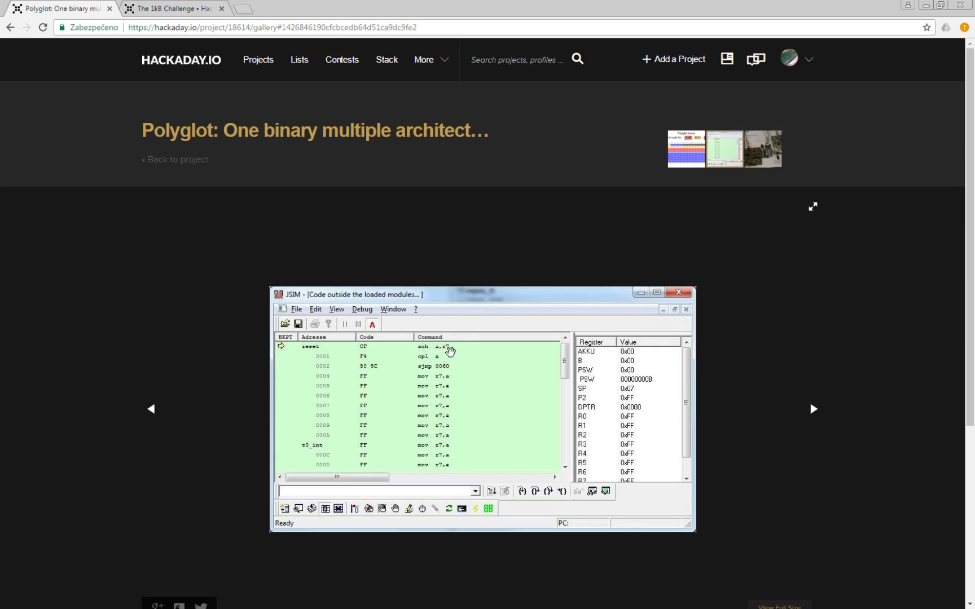
{"action": "mouse_move", "coordinate": [365, 349]}
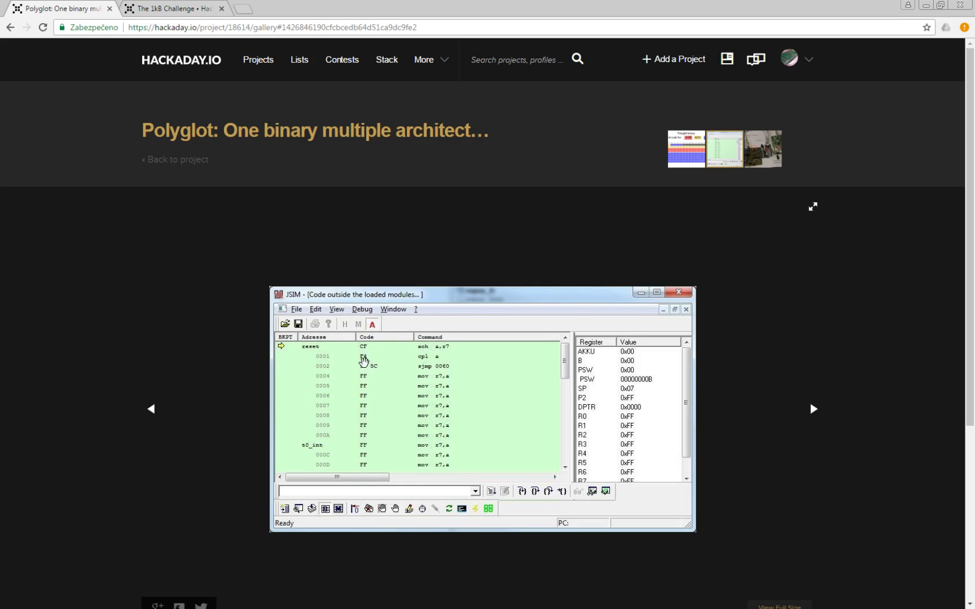
{"action": "mouse_move", "coordinate": [363, 362]}
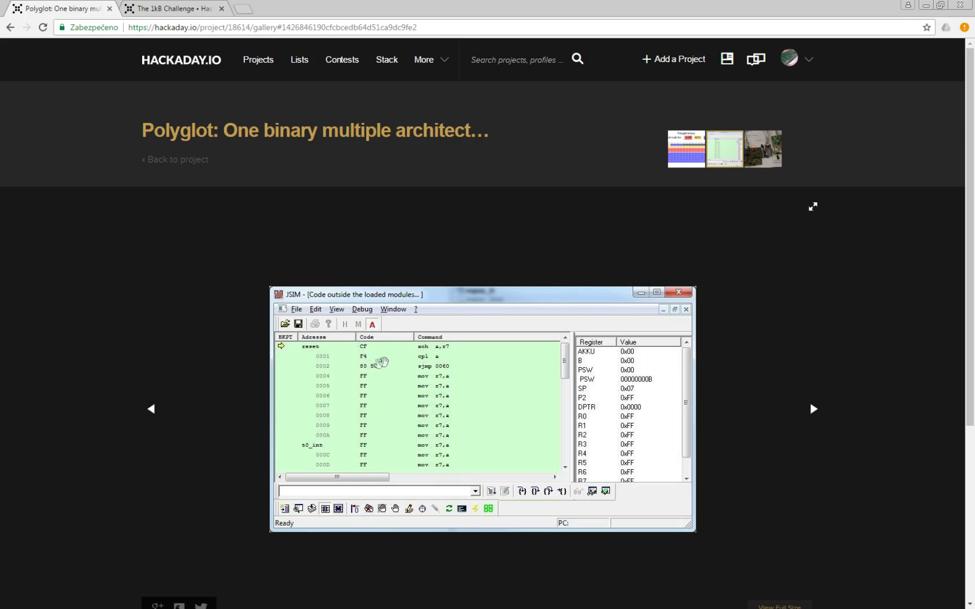
{"action": "mouse_move", "coordinate": [436, 364]}
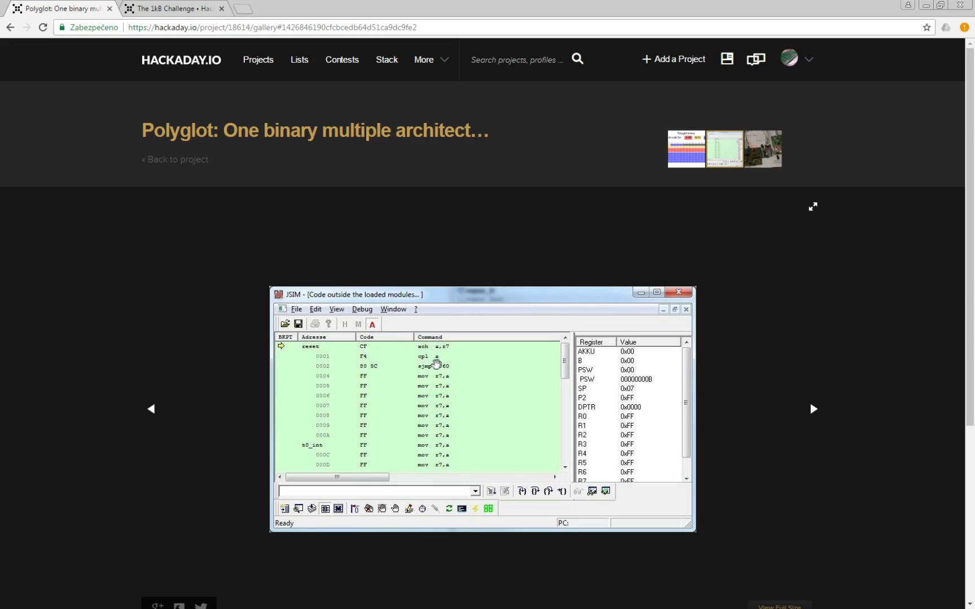
{"action": "mouse_move", "coordinate": [441, 365]}
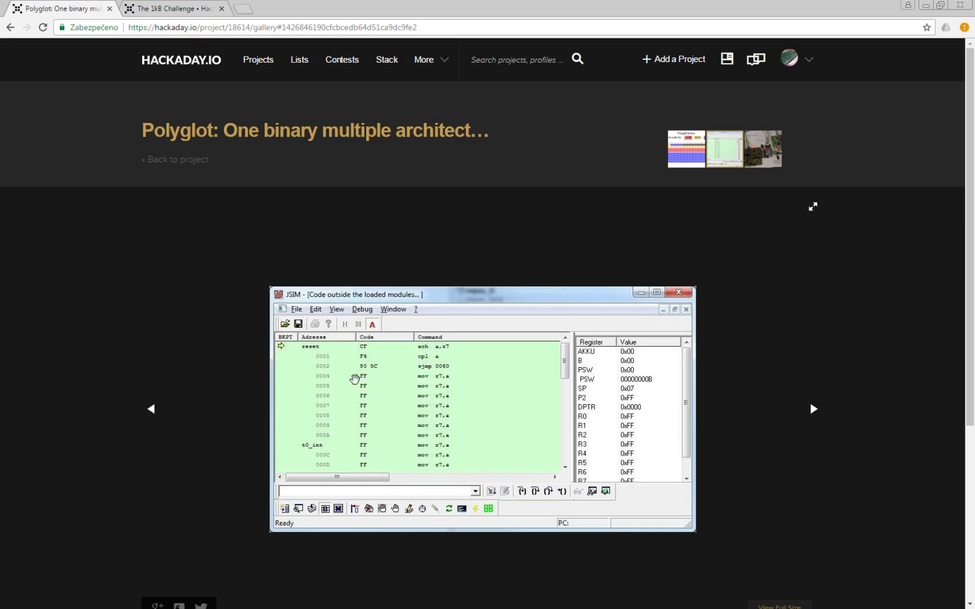
{"action": "mouse_move", "coordinate": [371, 374]}
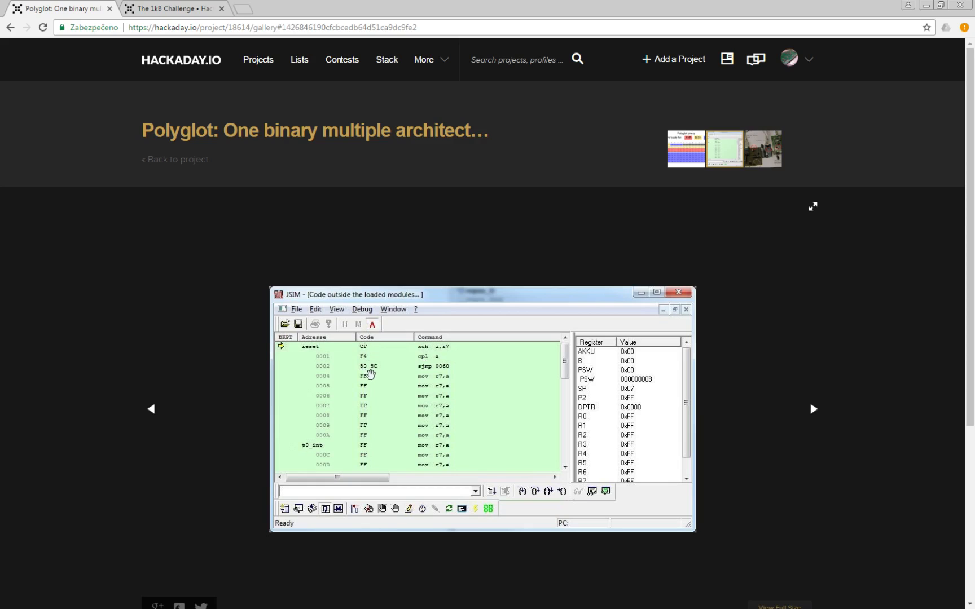
{"action": "mouse_move", "coordinate": [405, 375]}
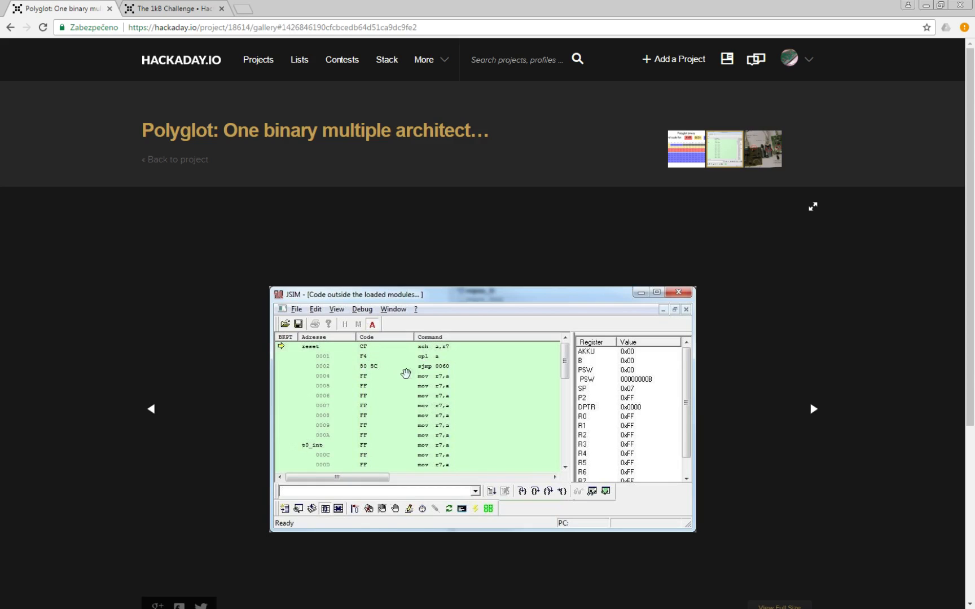
{"action": "mouse_move", "coordinate": [447, 375]}
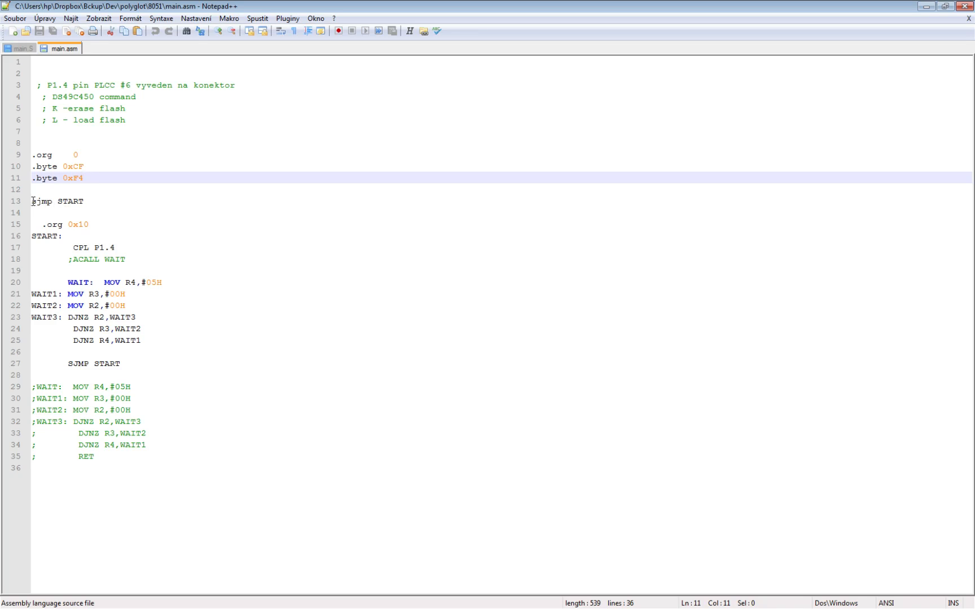
Step: Highlight every occurrence of the START label in the 8051 main.asm
{"action": "left_click", "coordinate": [46, 201]}
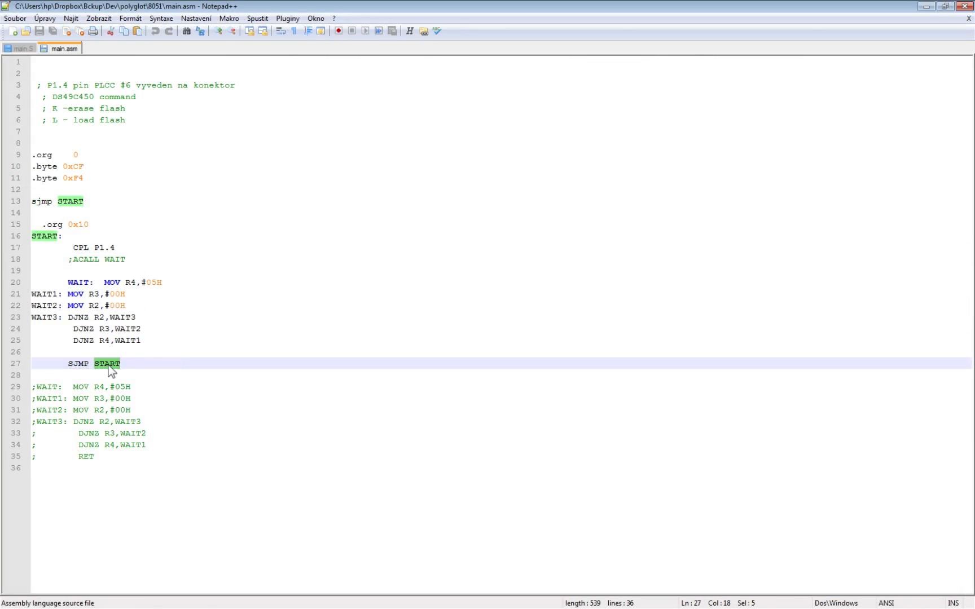
{"action": "mouse_move", "coordinate": [158, 283]}
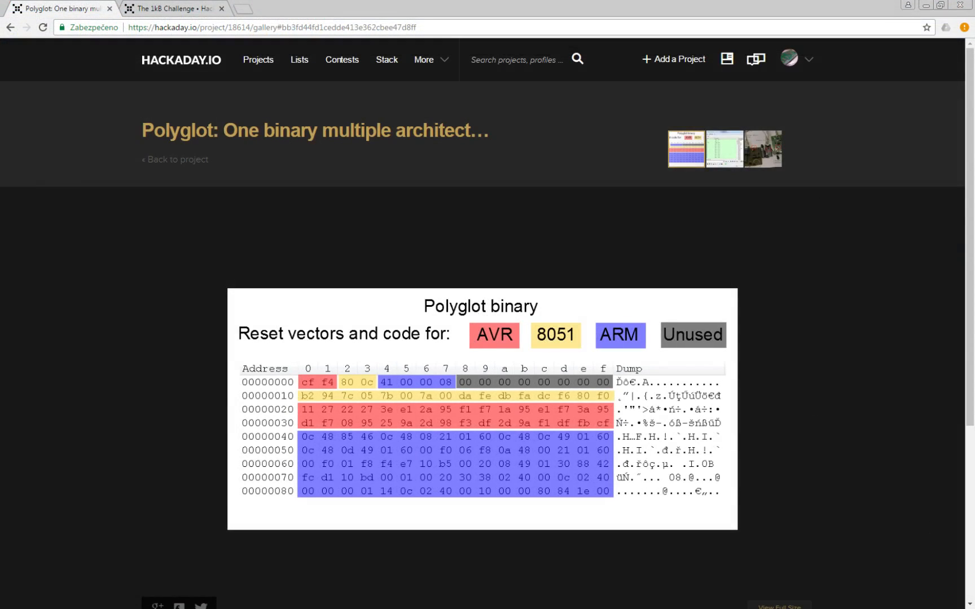
{"action": "mouse_move", "coordinate": [288, 396]}
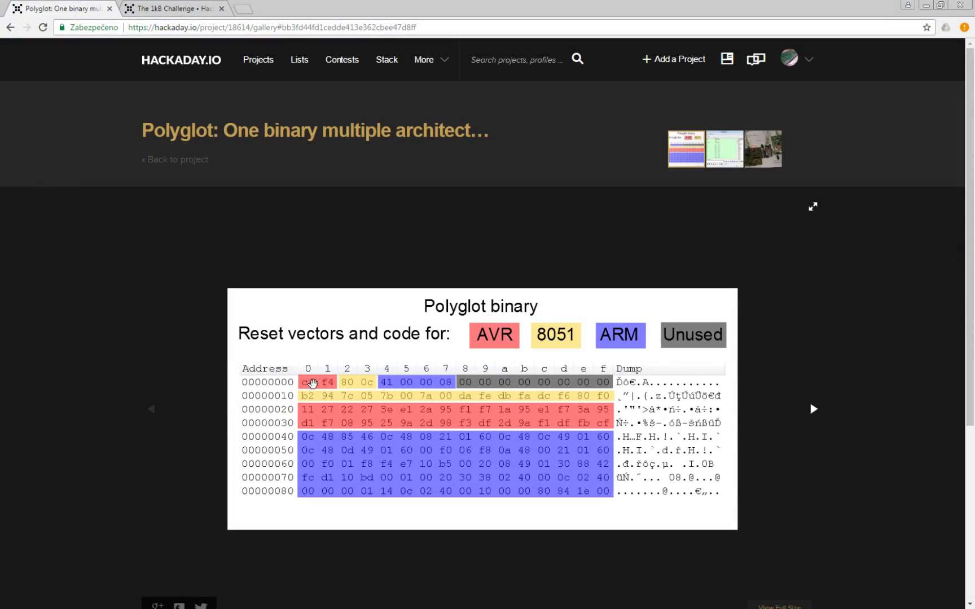
{"action": "mouse_move", "coordinate": [305, 382]}
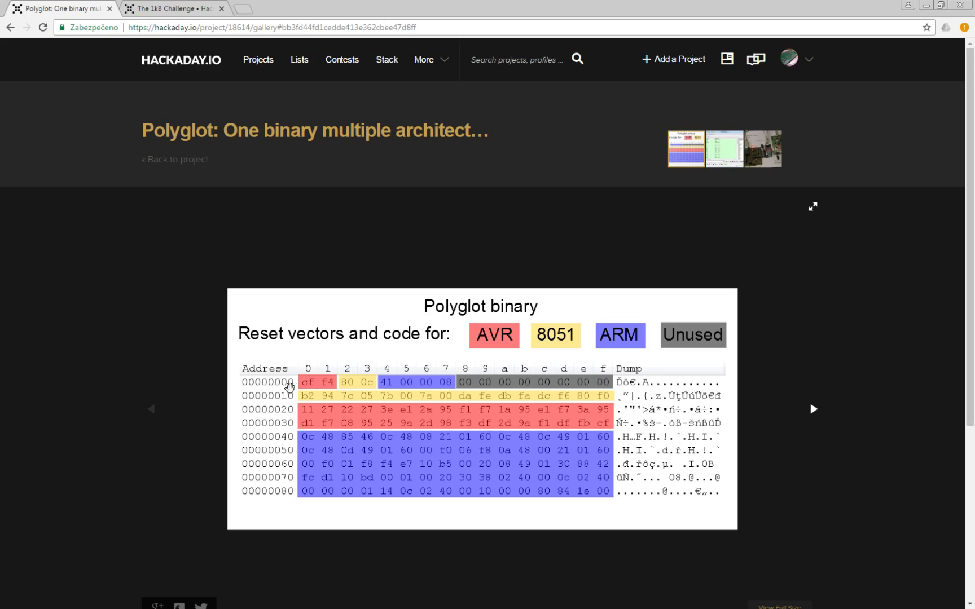
{"action": "mouse_move", "coordinate": [326, 372]}
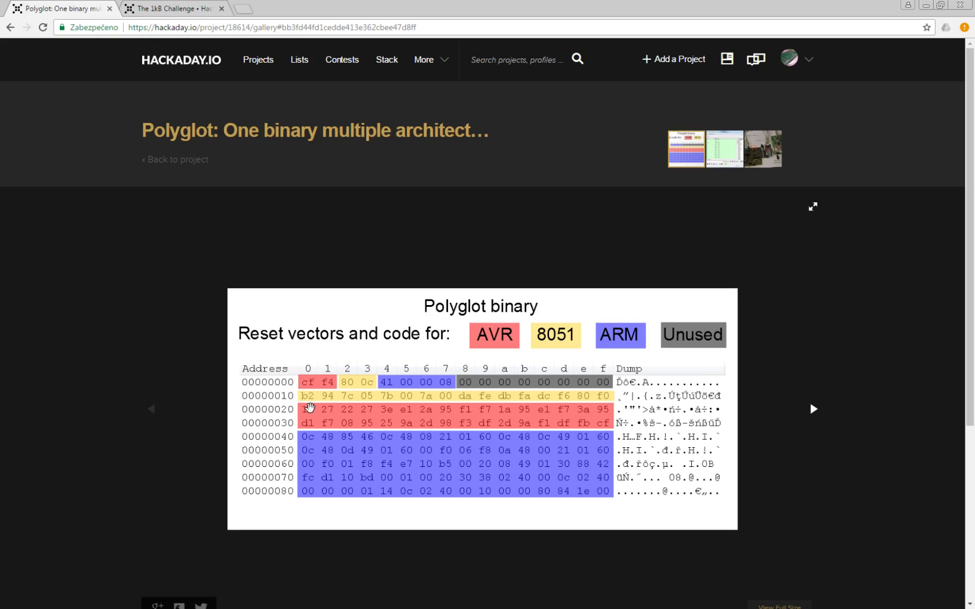
{"action": "mouse_move", "coordinate": [301, 382]}
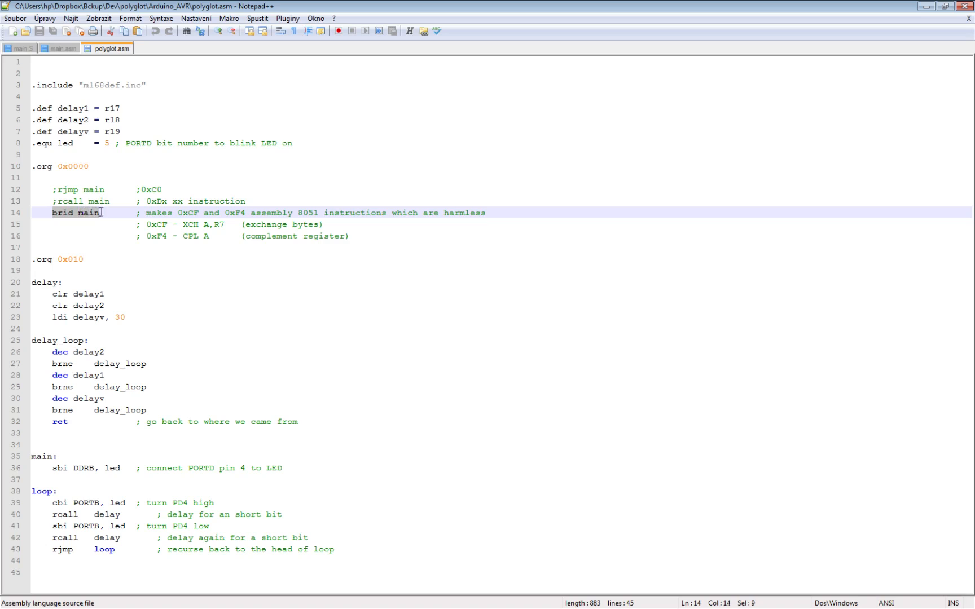
Step: Point to the brid main line in polyglot.asm that 8051 reads as harmless instructions
{"action": "left_click", "coordinate": [91, 224]}
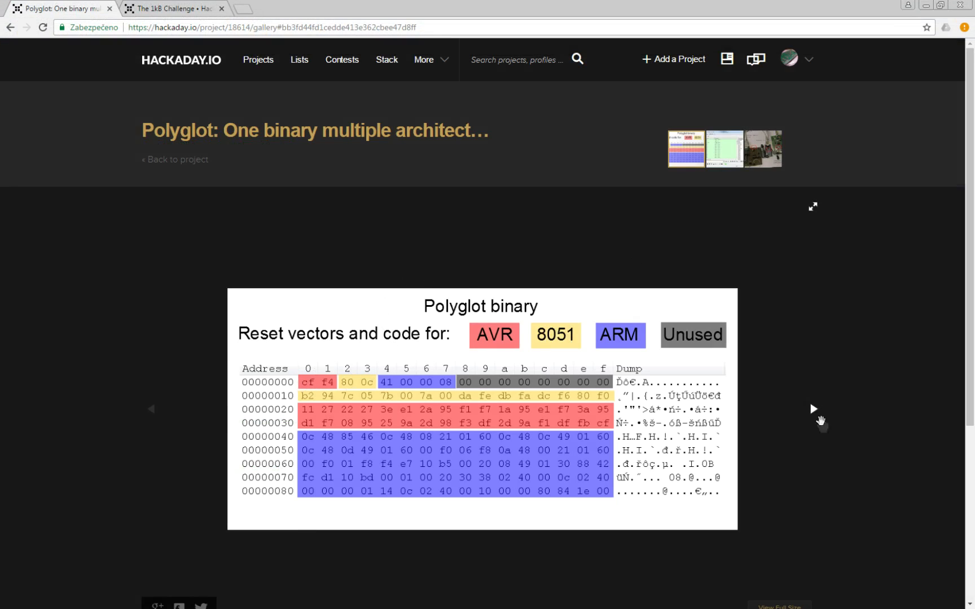
Step: Advance the gallery to the JSIM 8051 simulator screenshot disassembling CF F4
{"action": "left_click", "coordinate": [813, 409]}
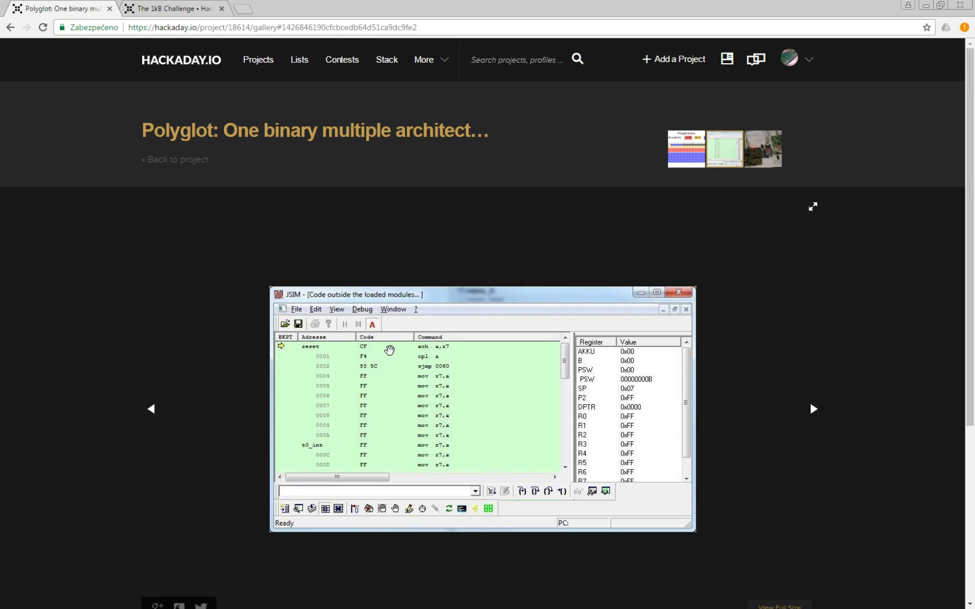
{"action": "mouse_move", "coordinate": [403, 351]}
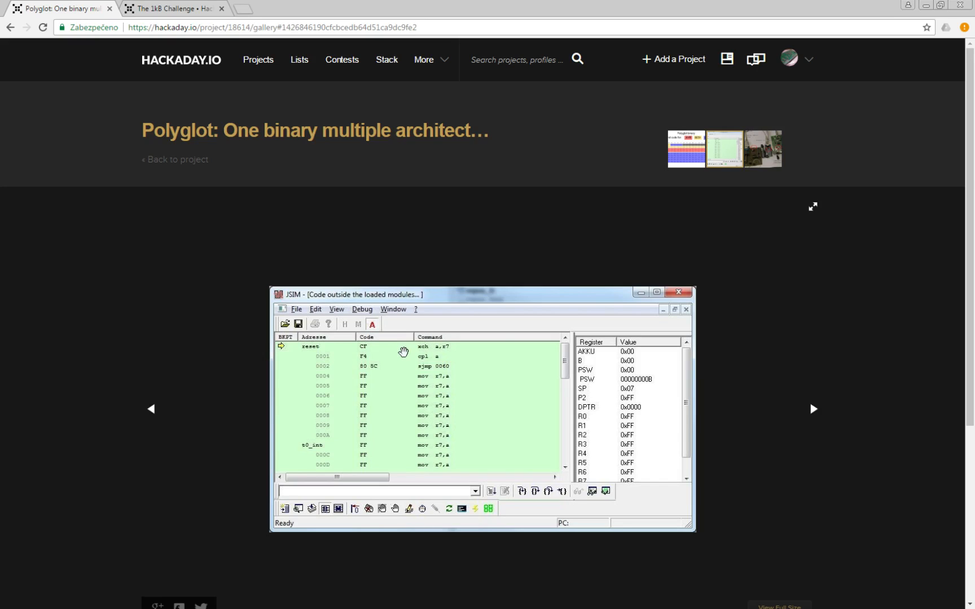
{"action": "mouse_move", "coordinate": [458, 361]}
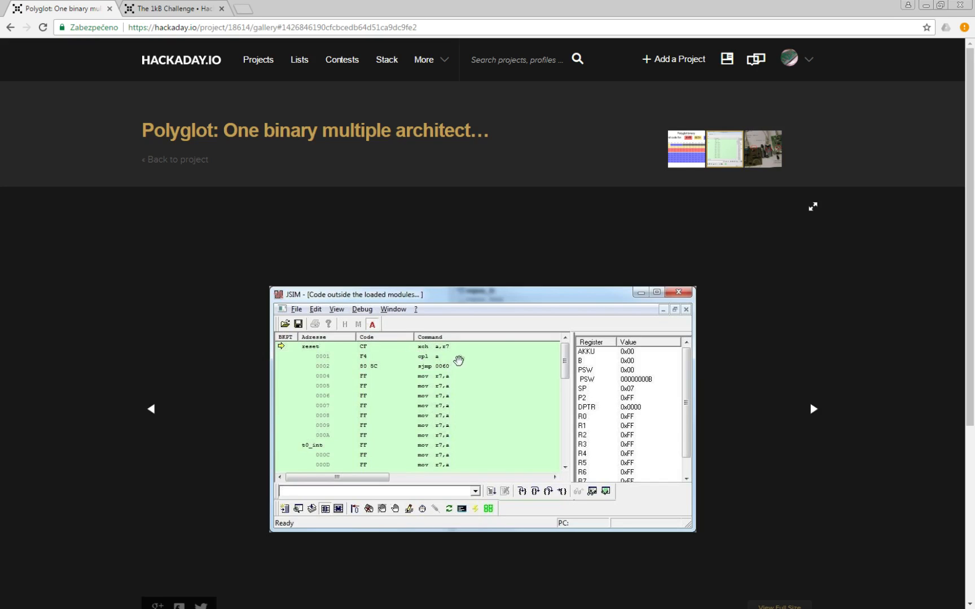
{"action": "mouse_move", "coordinate": [434, 365]}
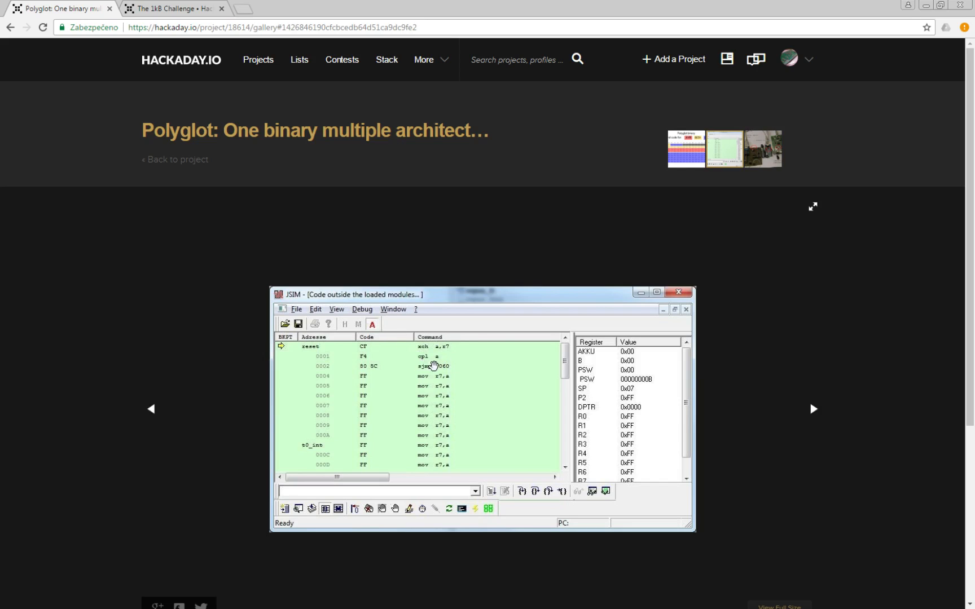
{"action": "mouse_move", "coordinate": [649, 200]}
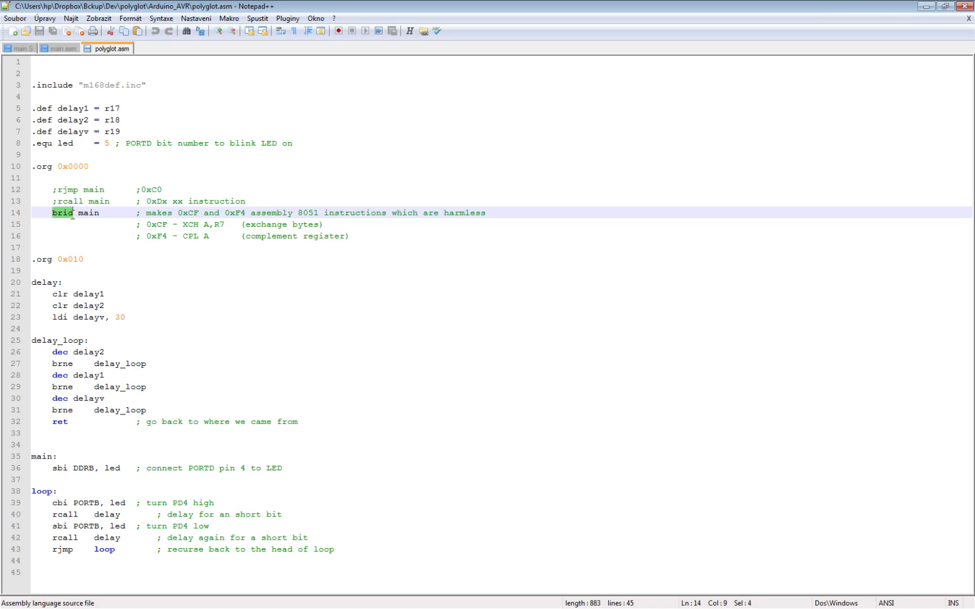
Step: Point out the brid main reset branch and its .org 0x010 origin address
{"action": "left_click", "coordinate": [53, 212]}
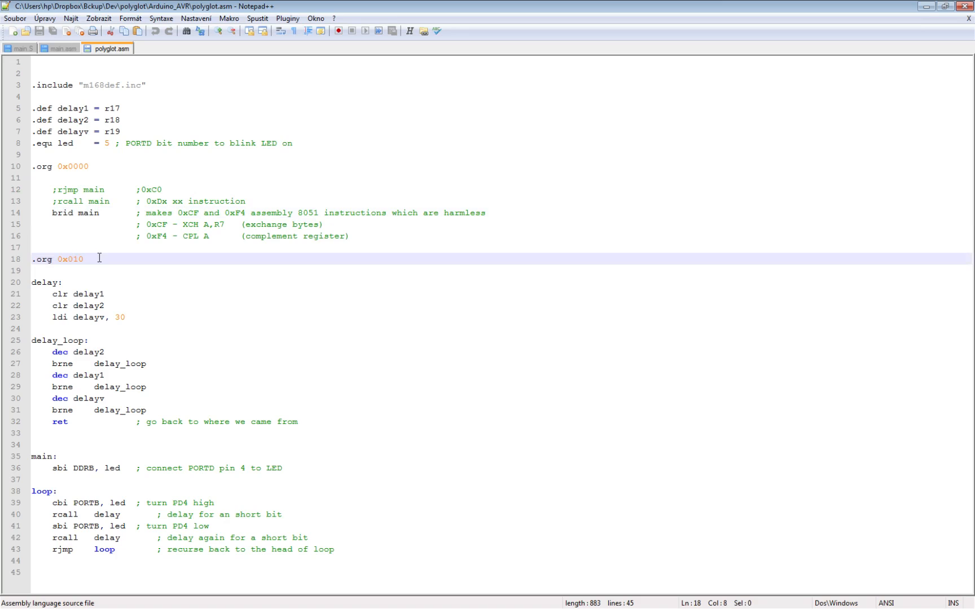
{"action": "double_click", "coordinate": [70, 260]}
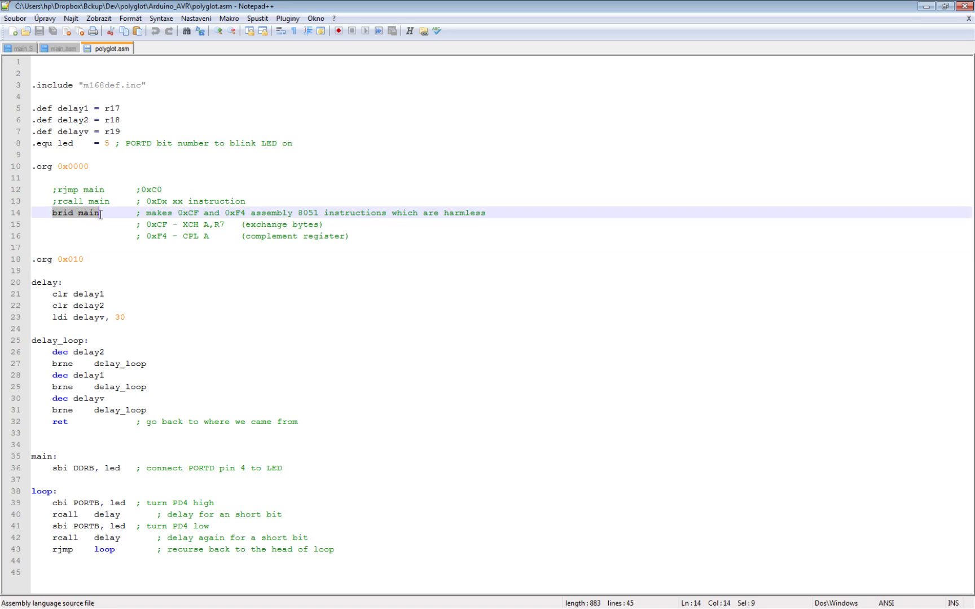
{"action": "left_click", "coordinate": [75, 260]}
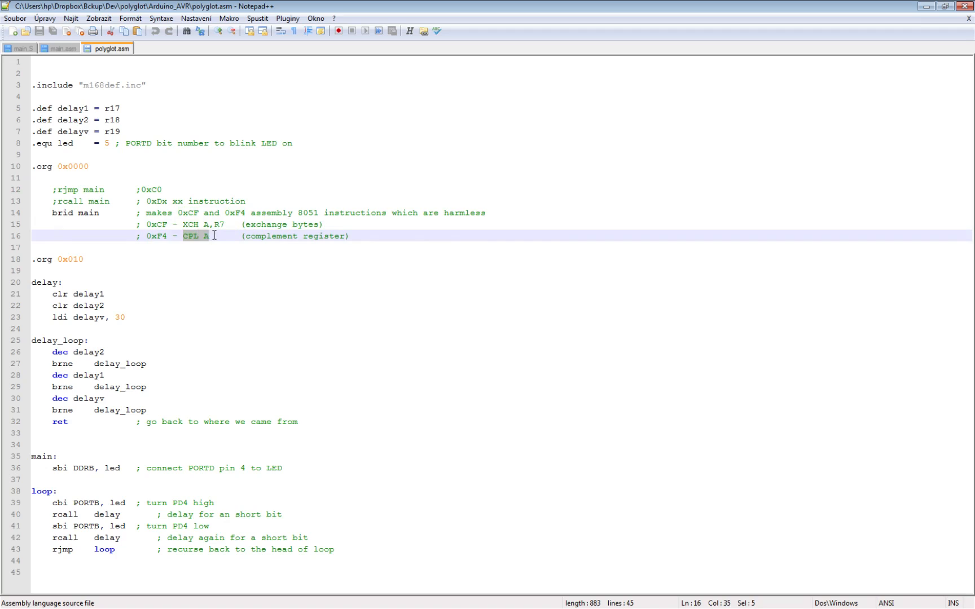
Step: Pick out the XCH A,R7 8051 comment and the turn PD4 low line of the blink loop
{"action": "left_click", "coordinate": [194, 225]}
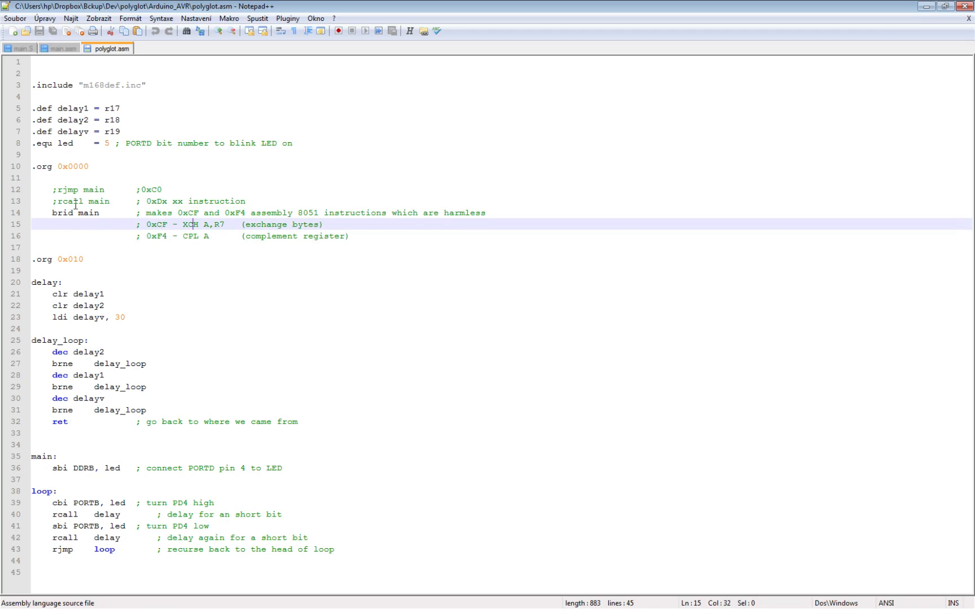
{"action": "double_click", "coordinate": [87, 212]}
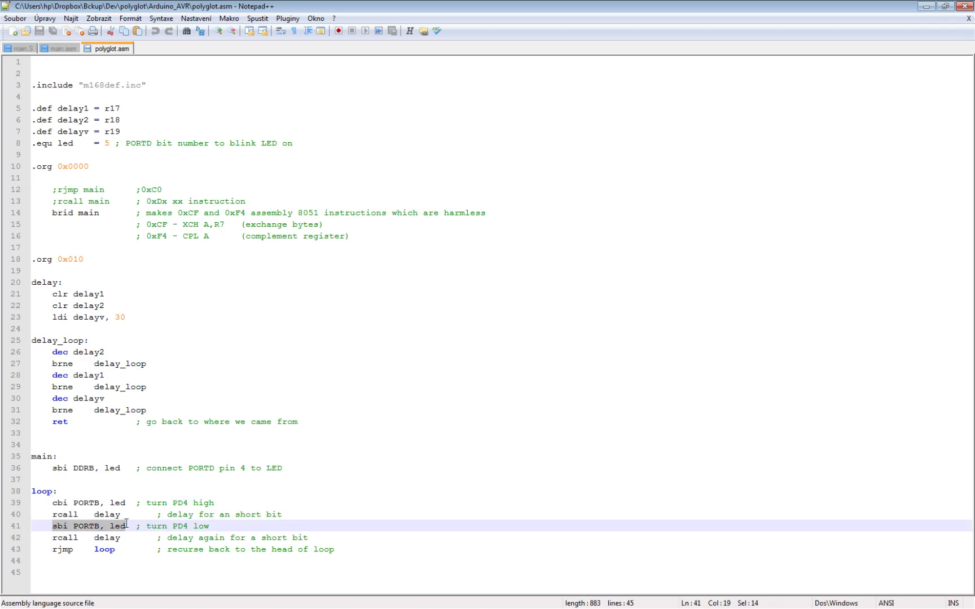
{"action": "double_click", "coordinate": [104, 549]}
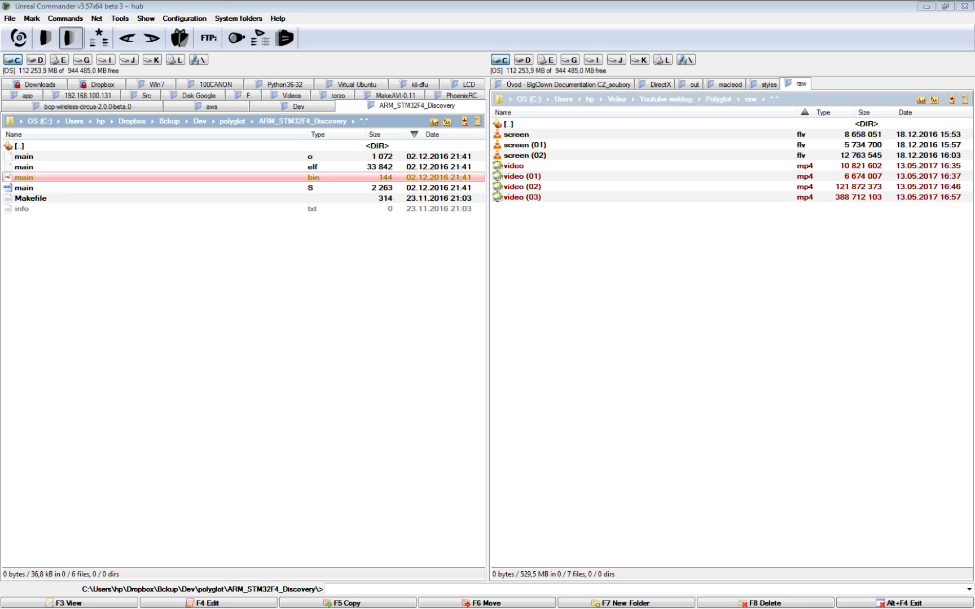
{"action": "mouse_move", "coordinate": [449, 407]}
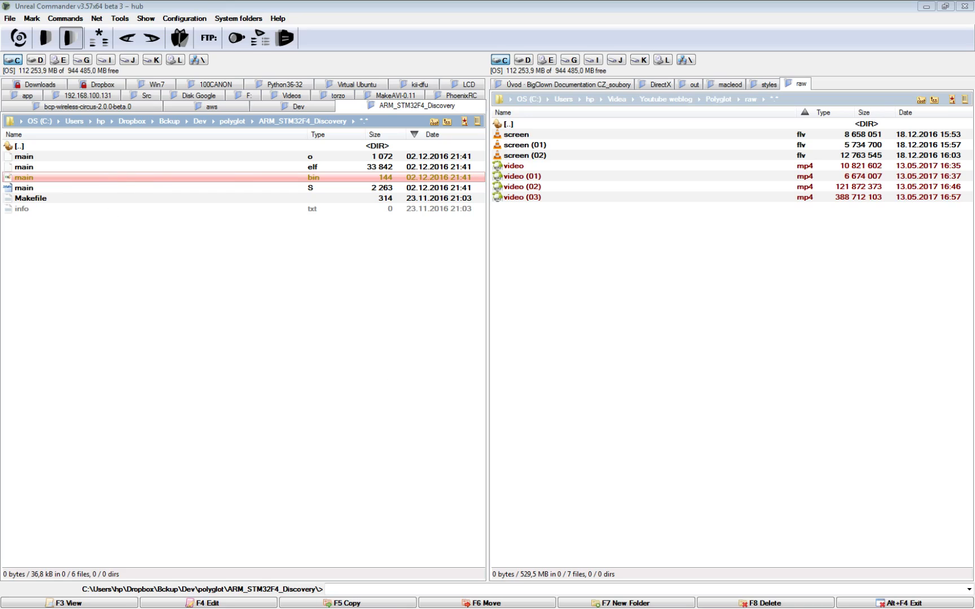
{"action": "mouse_move", "coordinate": [57, 182]}
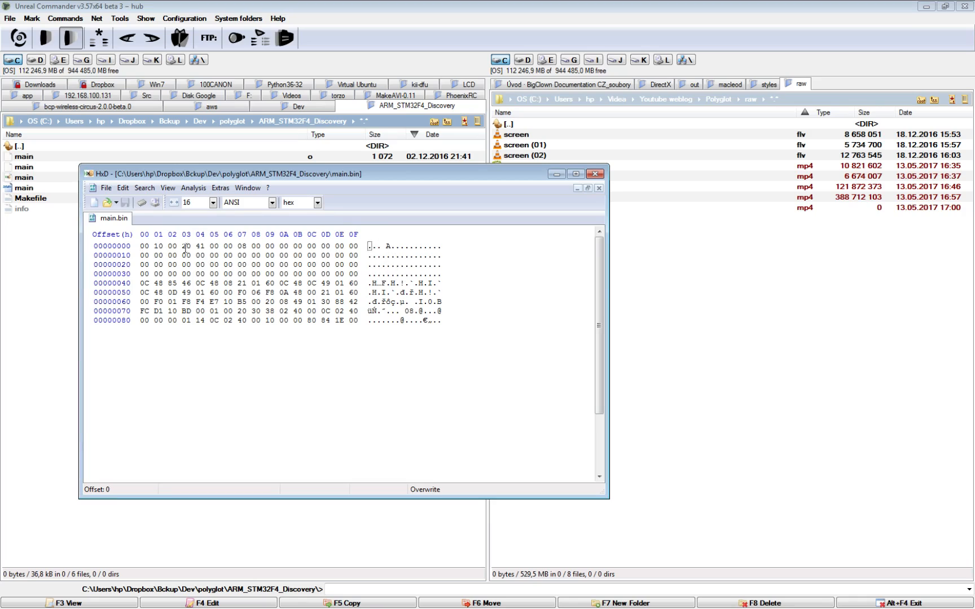
Step: Mark the ARM reset vector bytes in the first row of main.bin
{"action": "left_click_drag", "start_coordinate": [196, 246], "coordinate": [245, 246]}
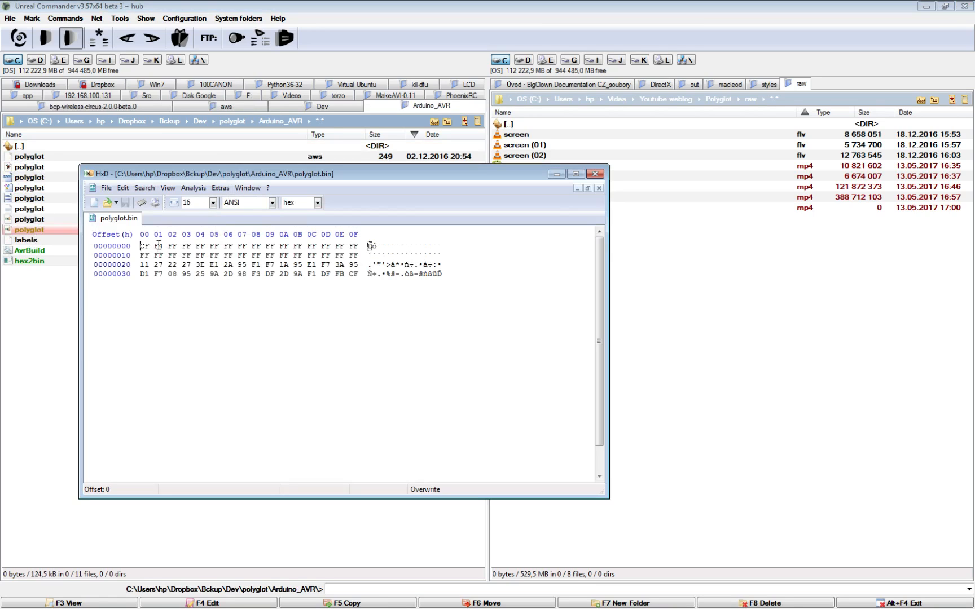
Step: Mark the AVR reset bytes CF F4 in polyglot.bin and move on to the 8051 folder
{"action": "left_click_drag", "start_coordinate": [143, 246], "coordinate": [160, 246]}
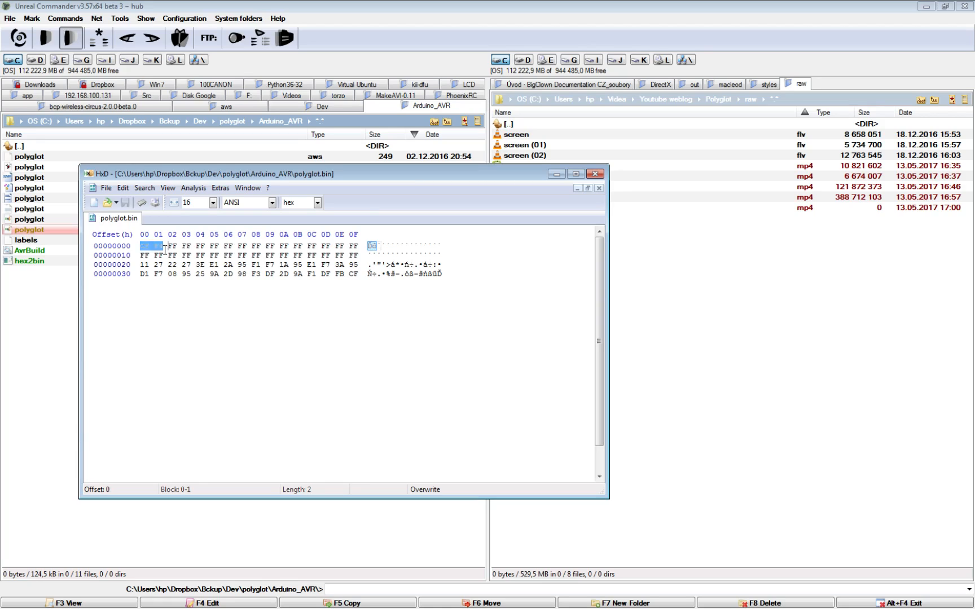
{"action": "type", "text": "CFF4"}
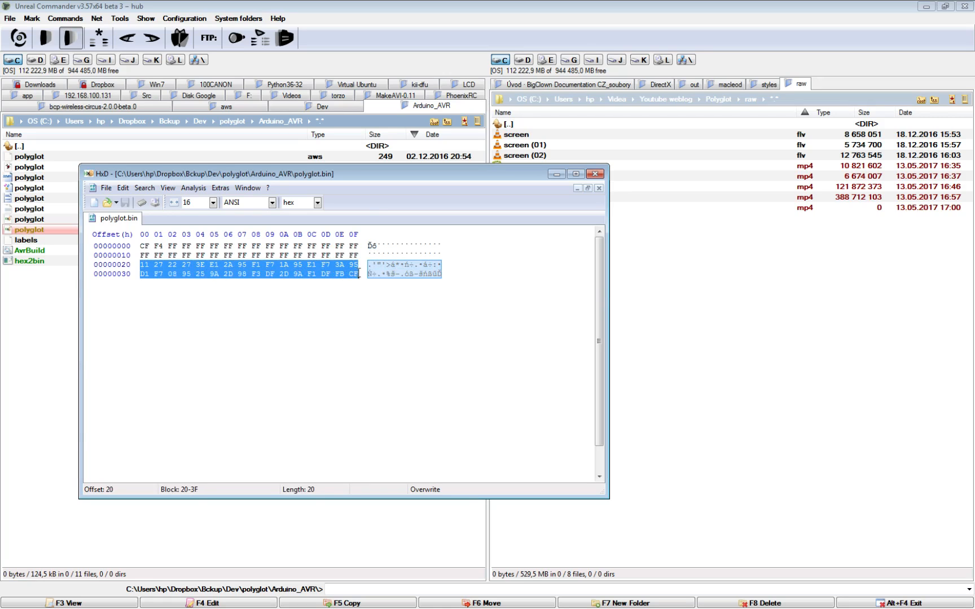
{"action": "left_click", "coordinate": [598, 188]}
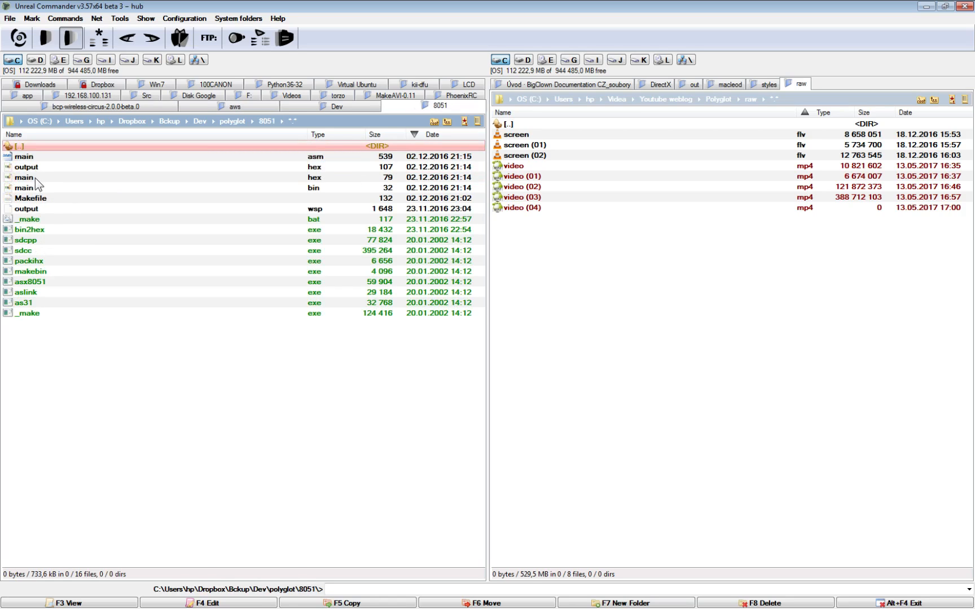
Step: Load the 8051 main.bin in HxD and highlight the CF F4 bytes, the 80 0C jump and code at 0x10
{"action": "left_click", "coordinate": [25, 187]}
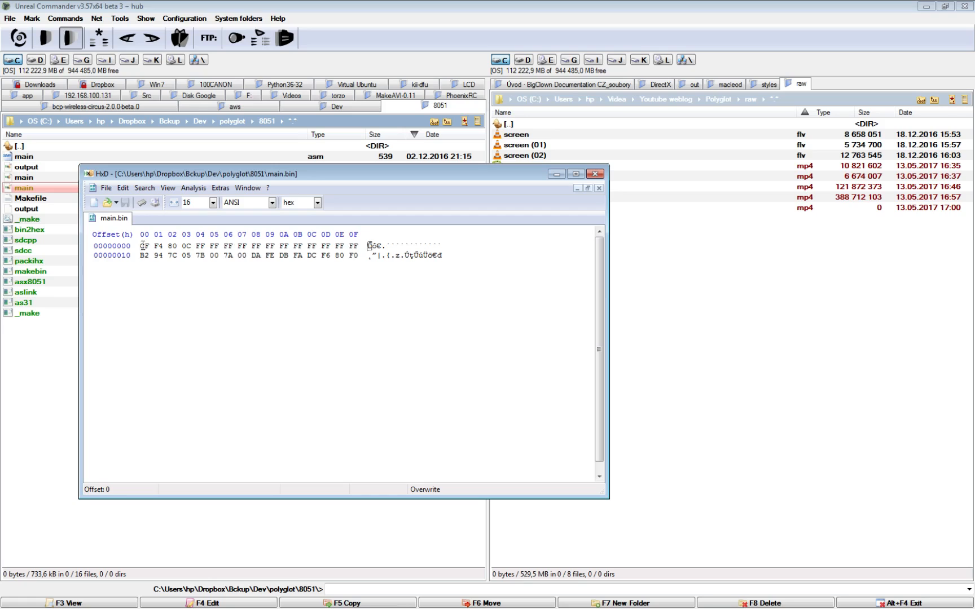
{"action": "left_click_drag", "start_coordinate": [142, 246], "coordinate": [166, 246]}
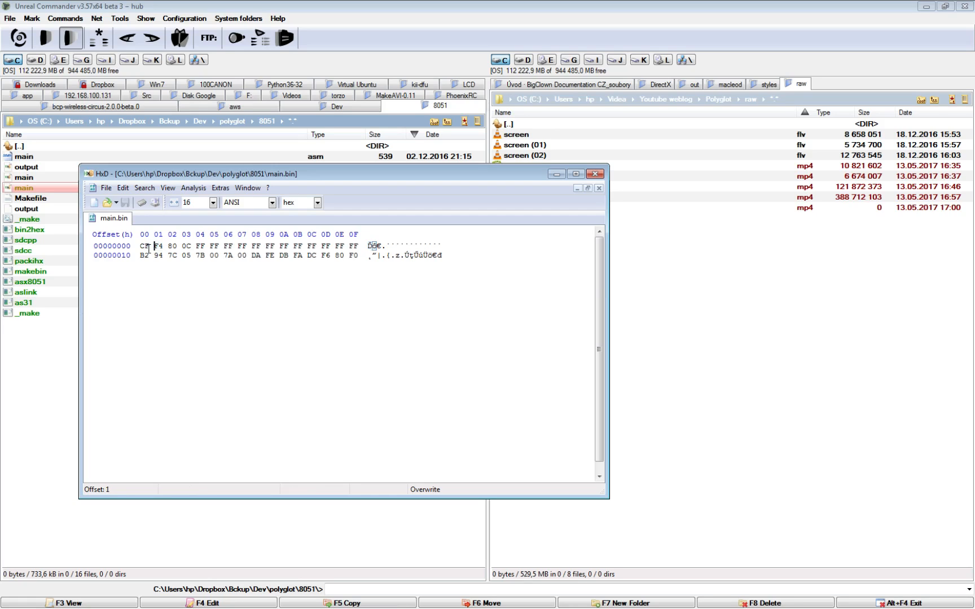
{"action": "left_click", "coordinate": [157, 246]}
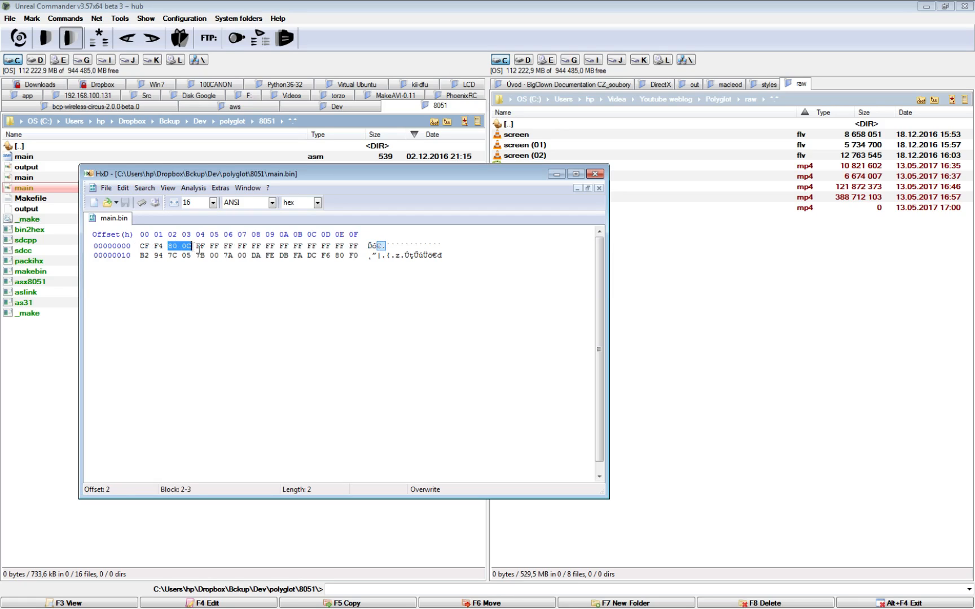
{"action": "left_click", "coordinate": [143, 256]}
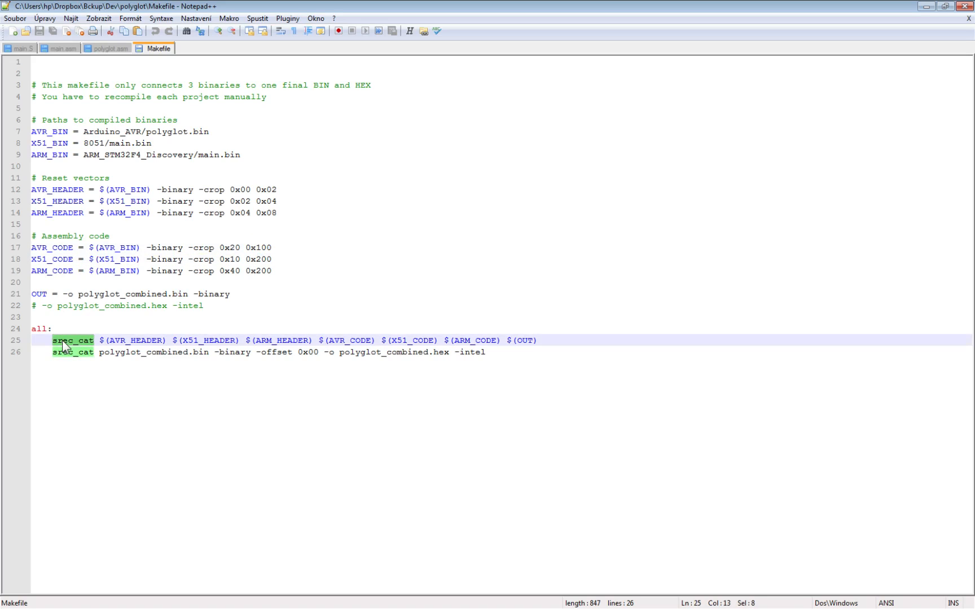
{"action": "mouse_move", "coordinate": [73, 346]}
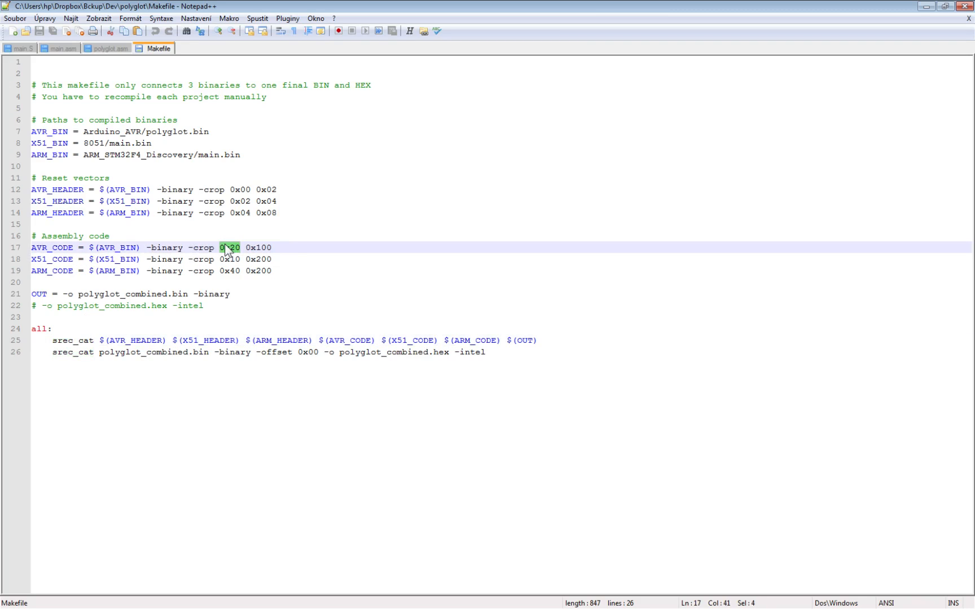
Step: Highlight the 0x20 AVR crop offset and the Intel hex output options in the srec_cat Makefile
{"action": "double_click", "coordinate": [166, 131]}
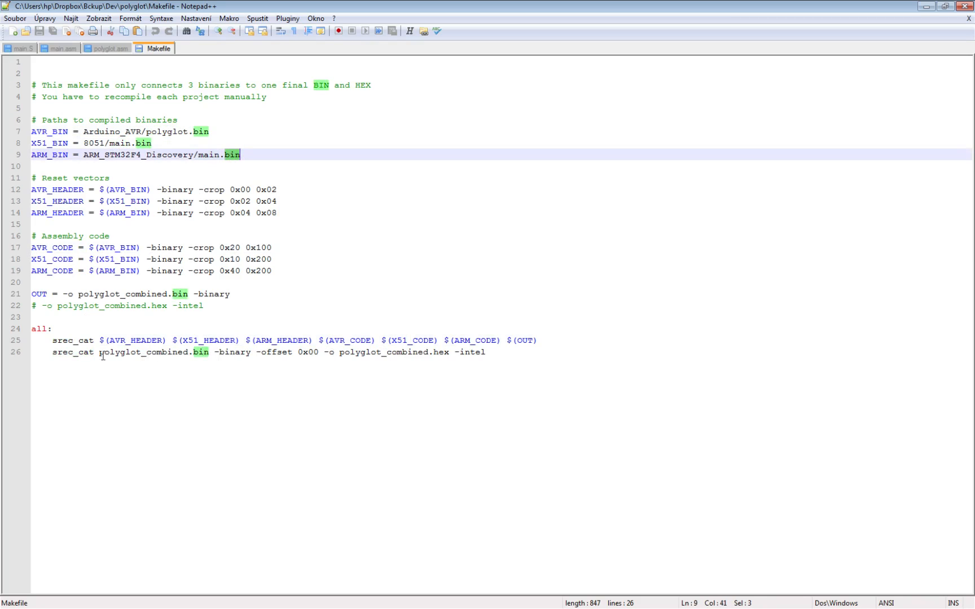
{"action": "double_click", "coordinate": [154, 352]}
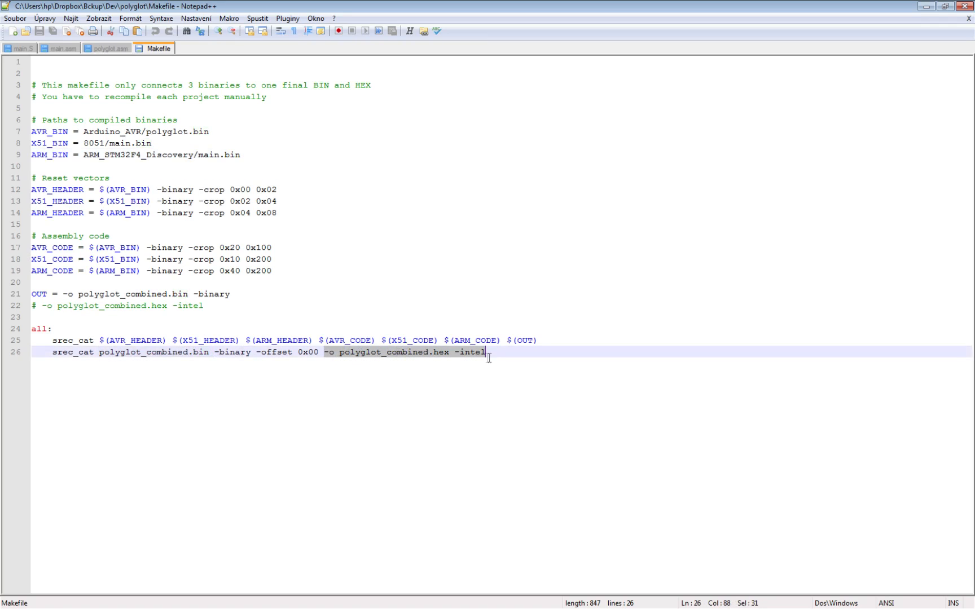
{"action": "mouse_move", "coordinate": [382, 359]}
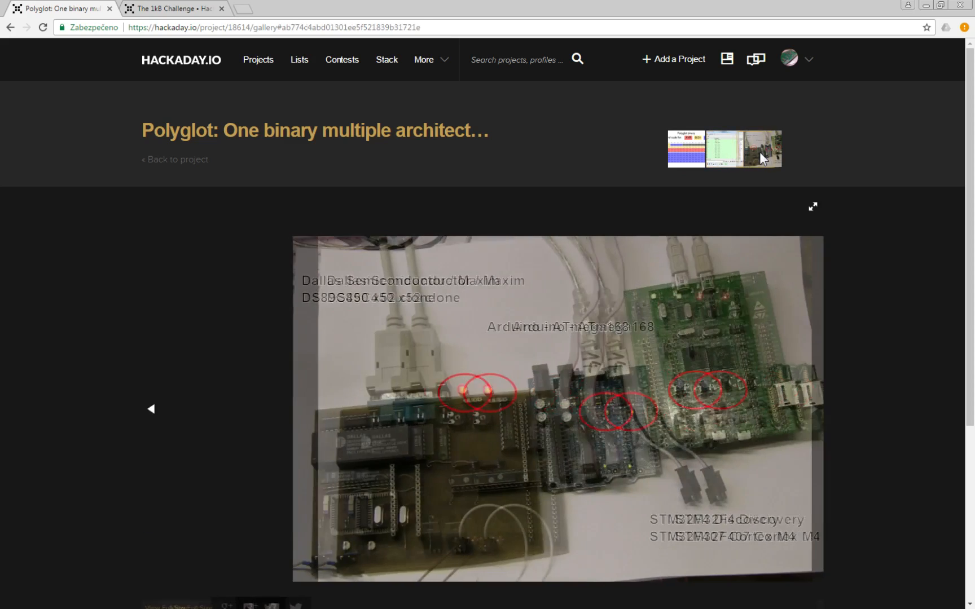
Step: Show the gallery photo of the DS89C450, Arduino and STM32F4 boards with blinking LEDs
{"action": "left_click", "coordinate": [764, 149]}
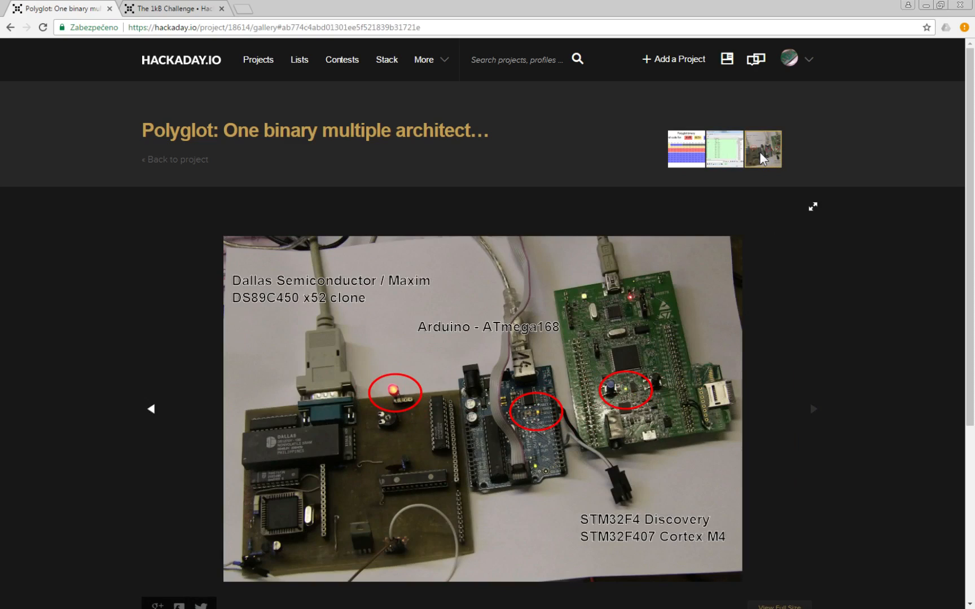